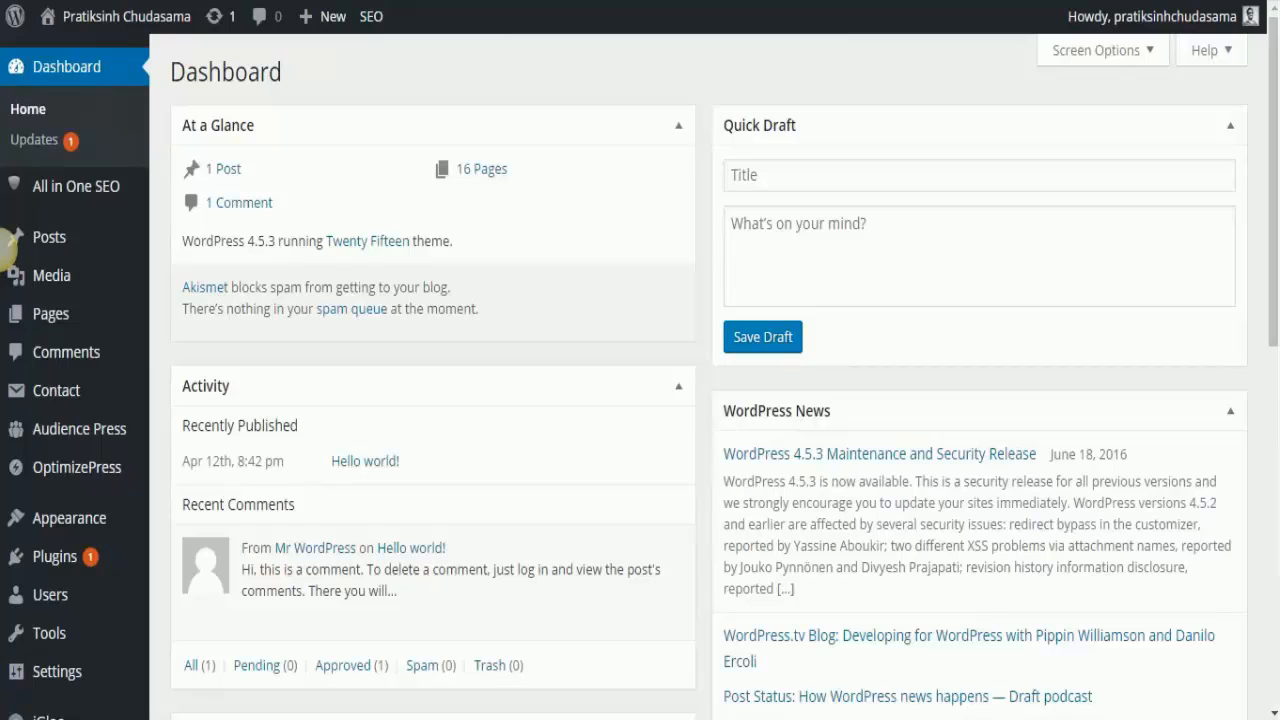
mouse_move(497, 11)
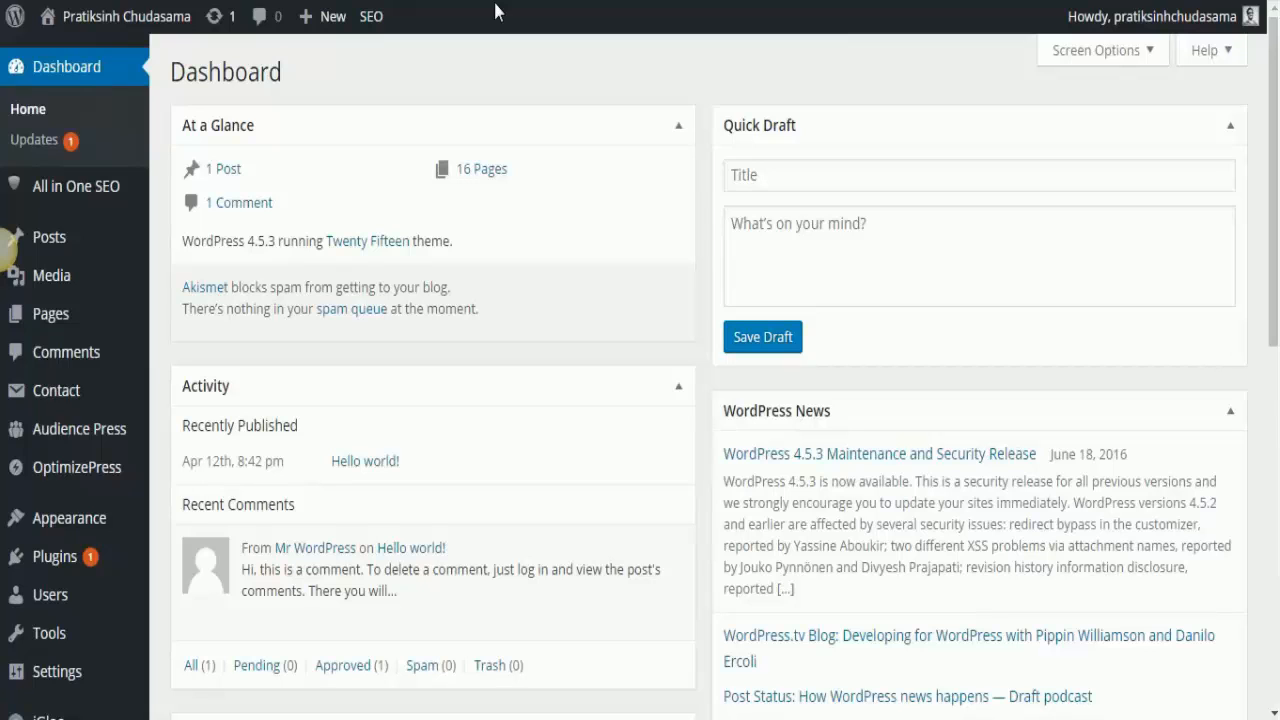
mouse_move(490, 213)
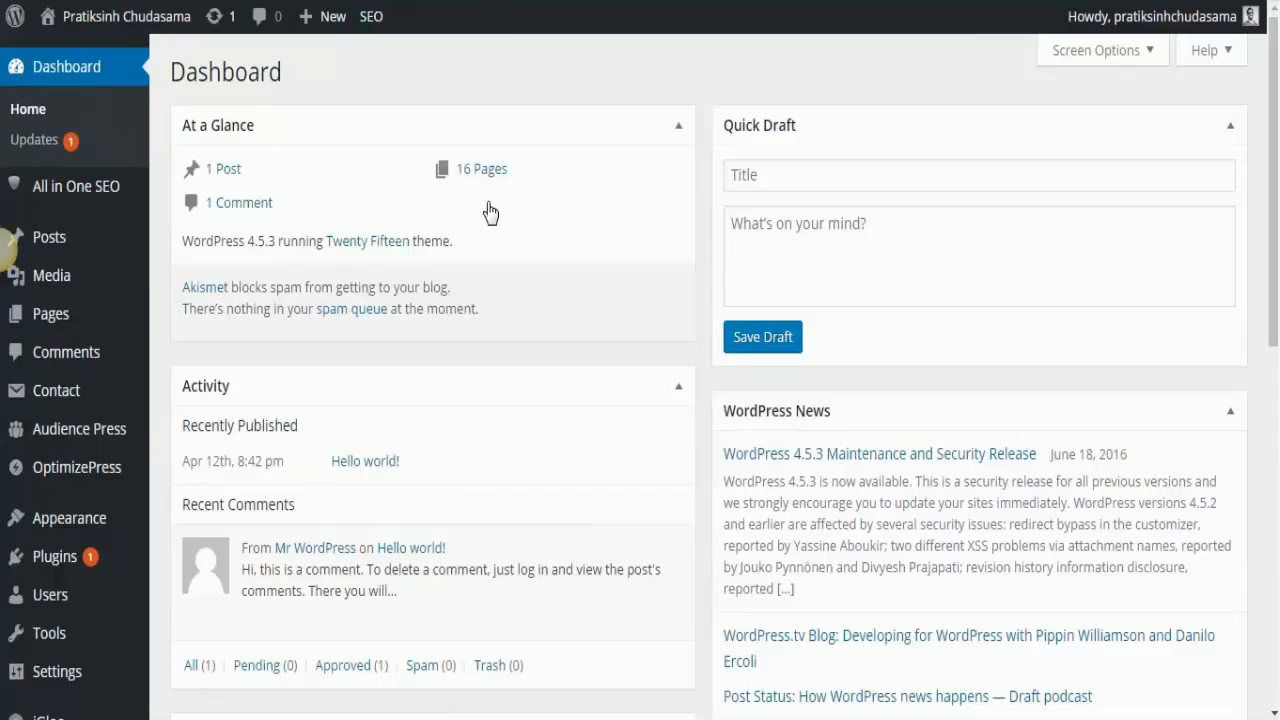
mouse_move(445, 45)
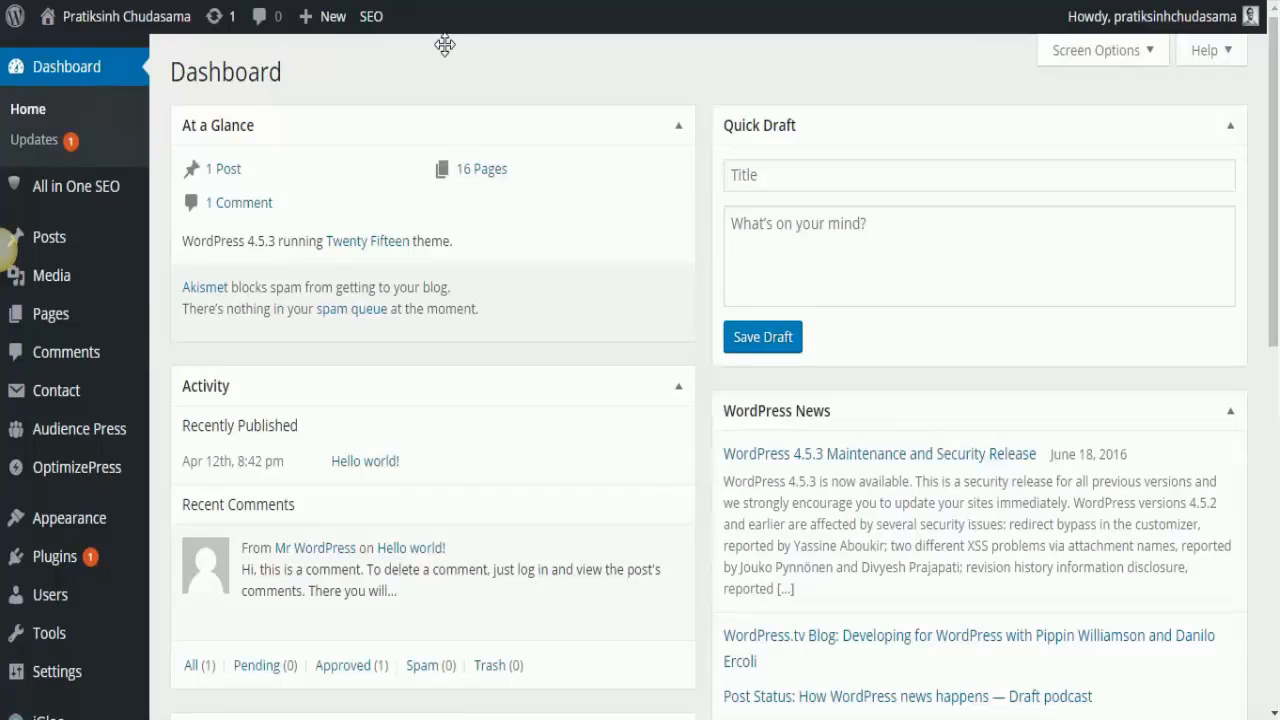
mouse_move(447, 203)
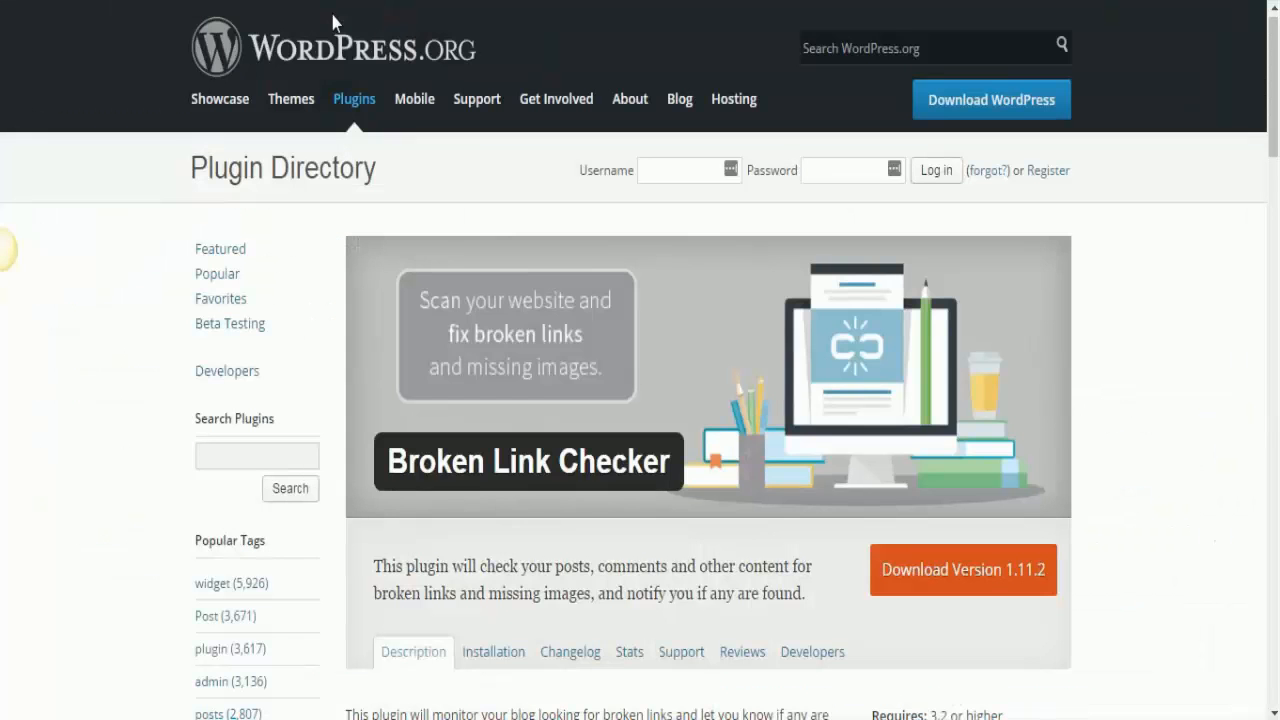
mouse_move(667, 214)
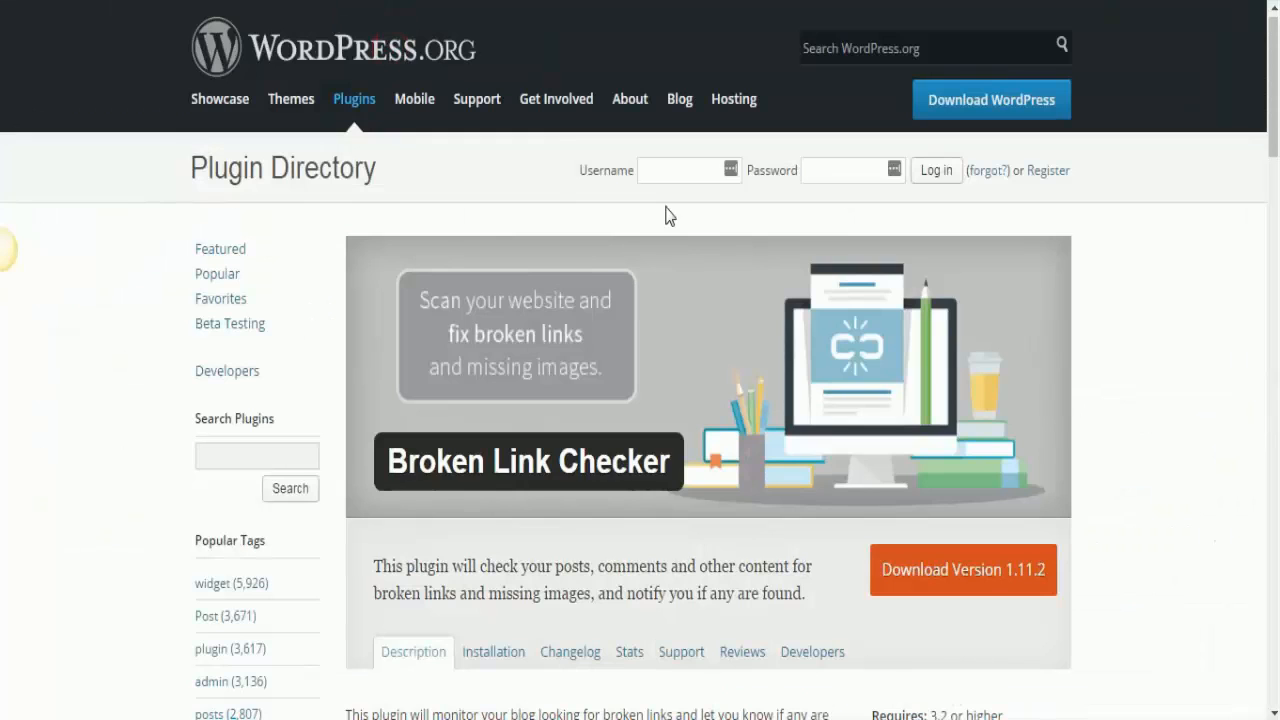
mouse_move(423, 157)
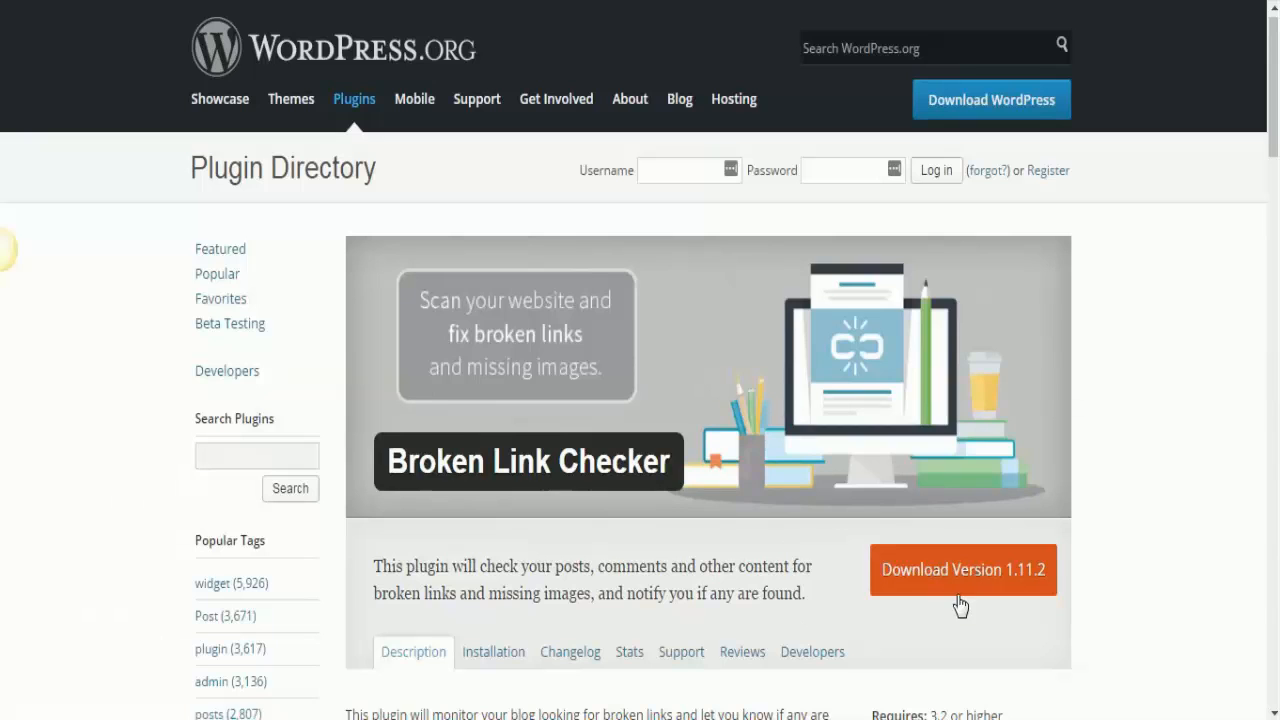
Go to Plugins > Add New and open the Upload Plugin zip form
scroll("down", 3)
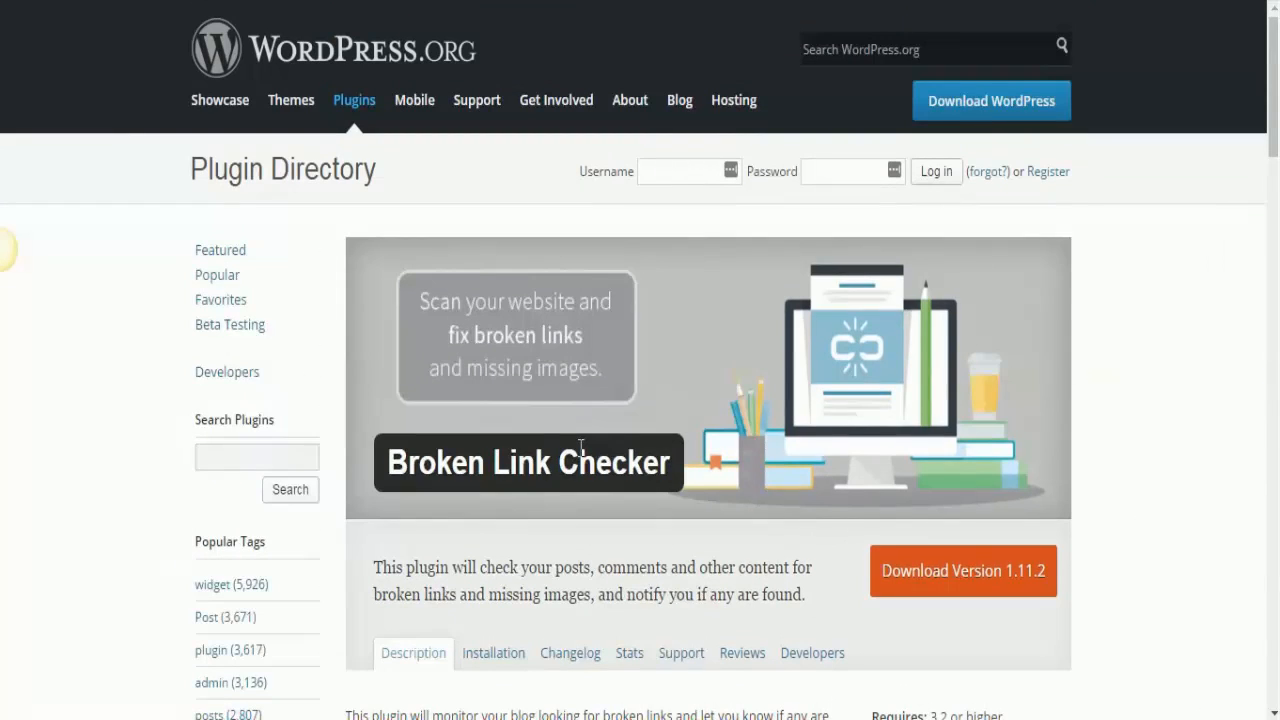
mouse_move(90, 380)
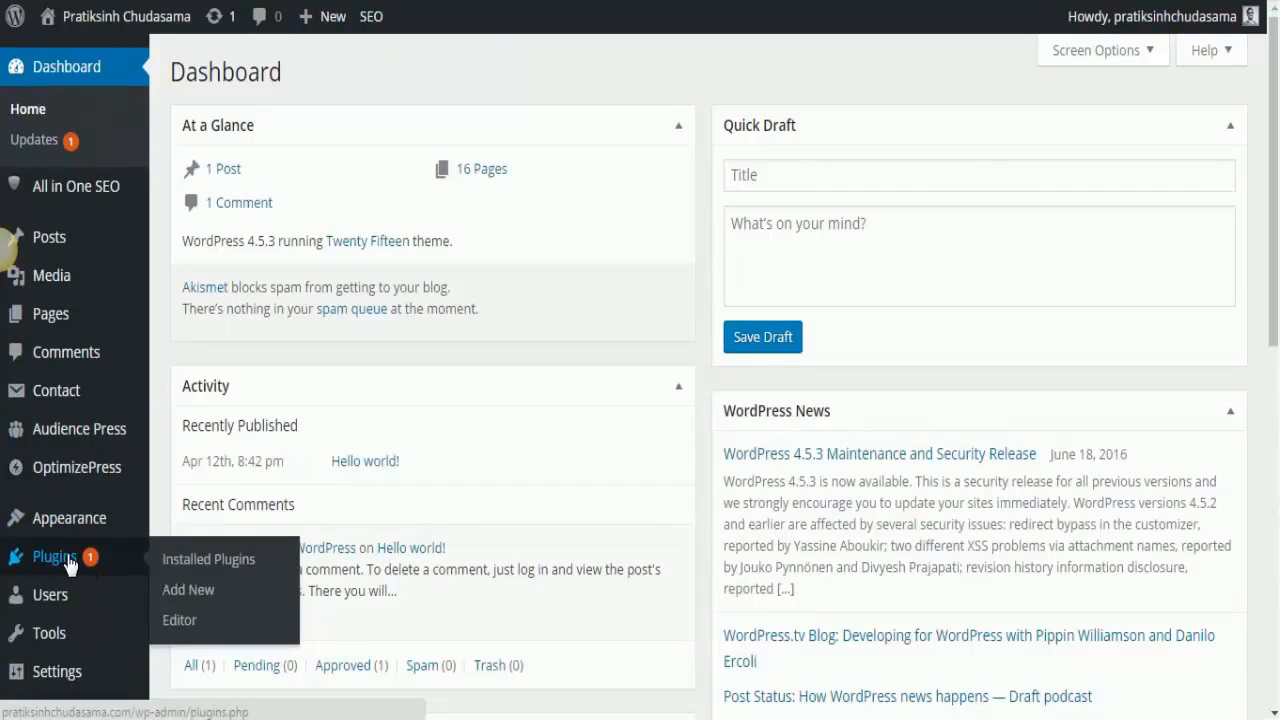
left_click(188, 590)
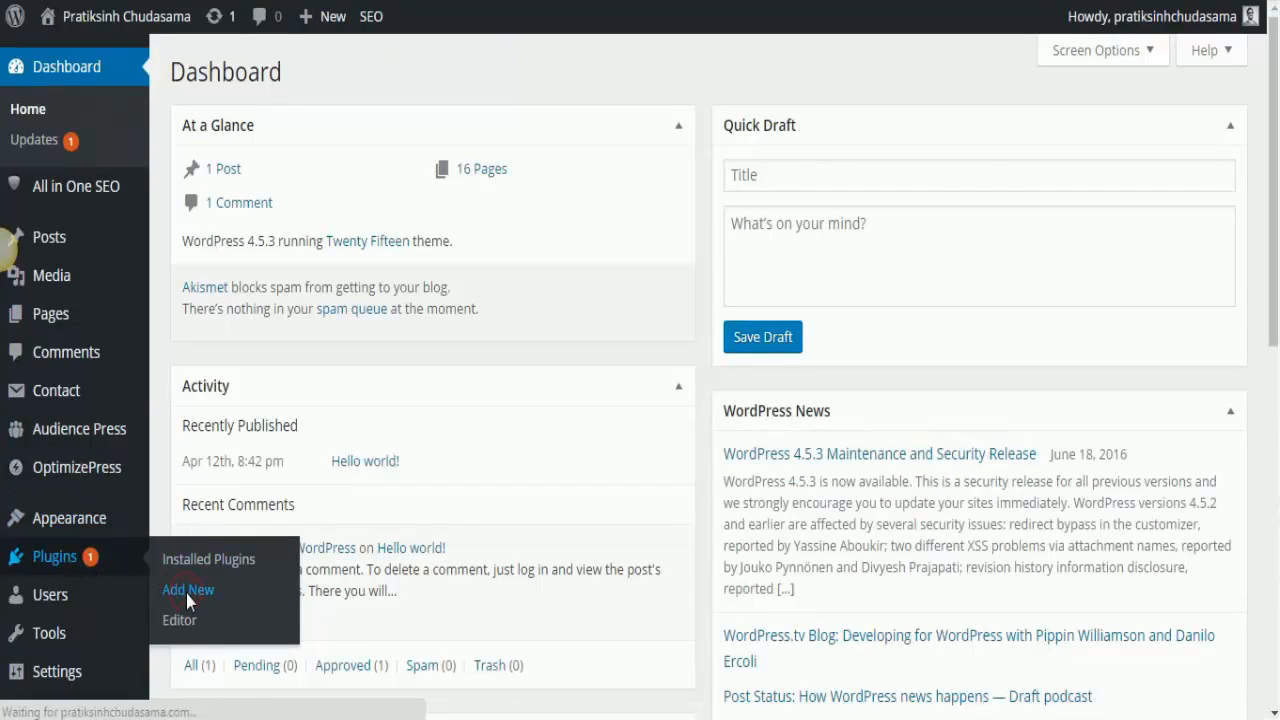
left_click(187, 589)
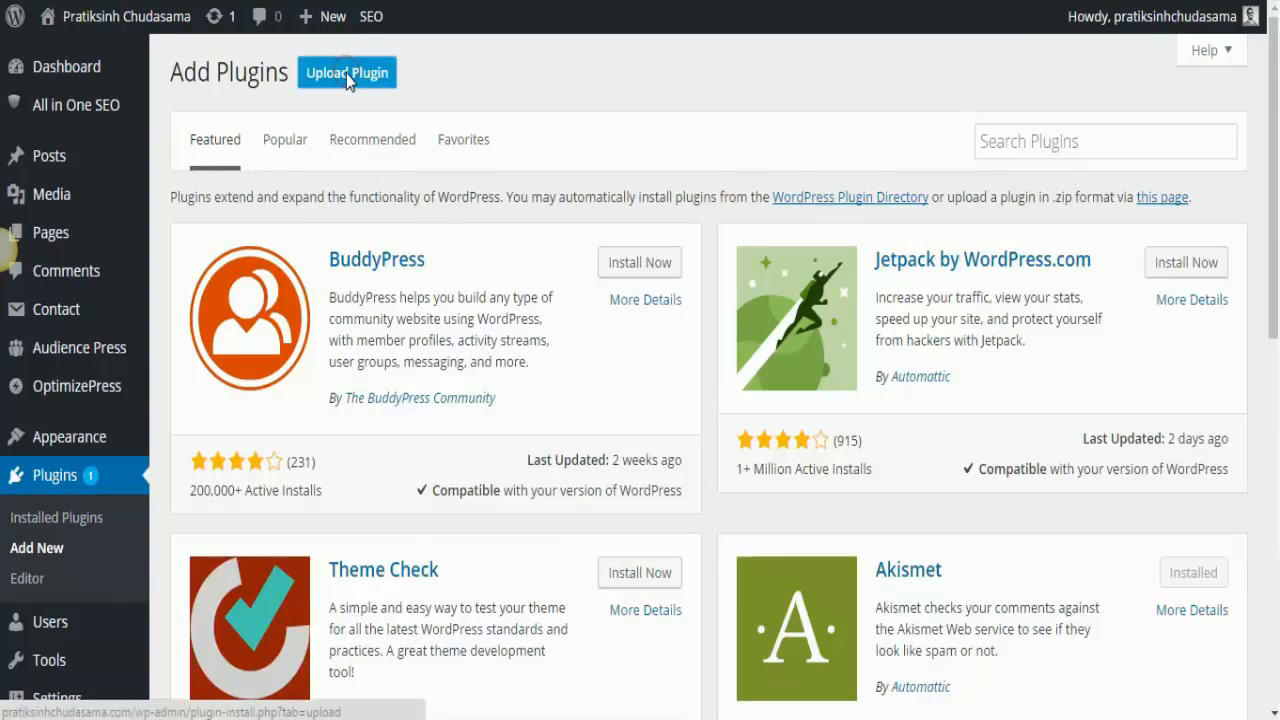
left_click(346, 72)
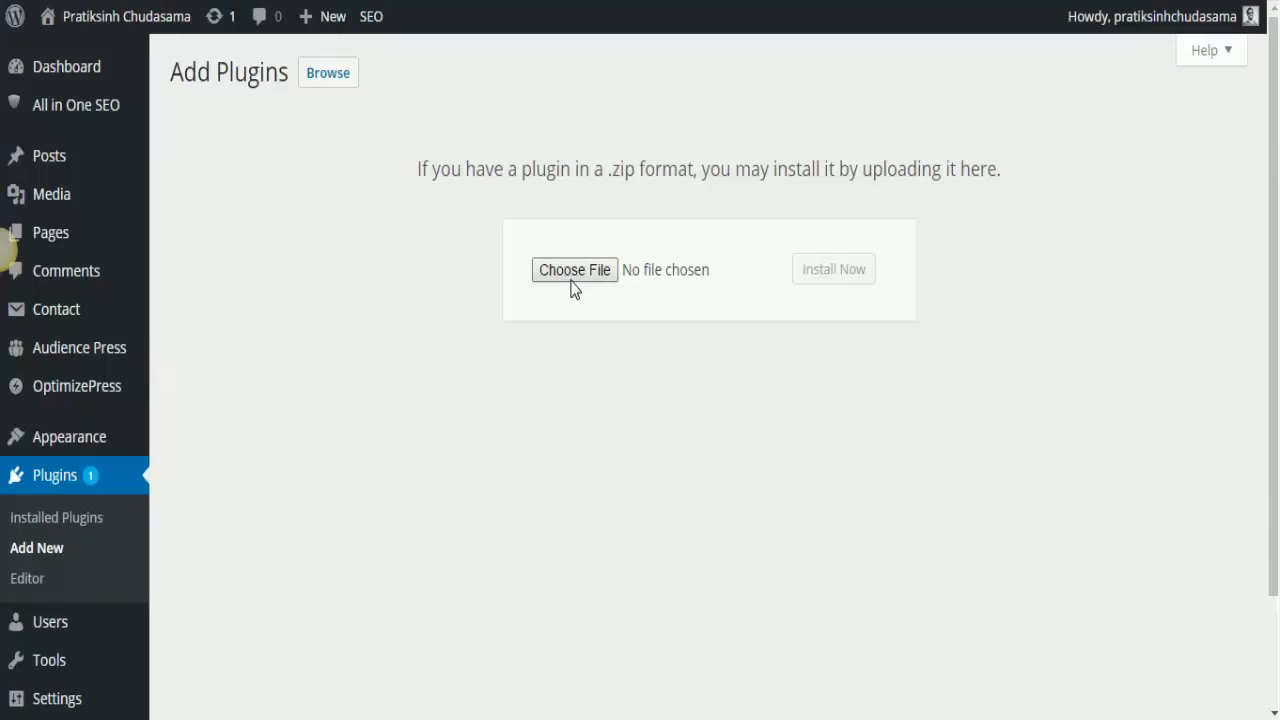
mouse_move(808, 290)
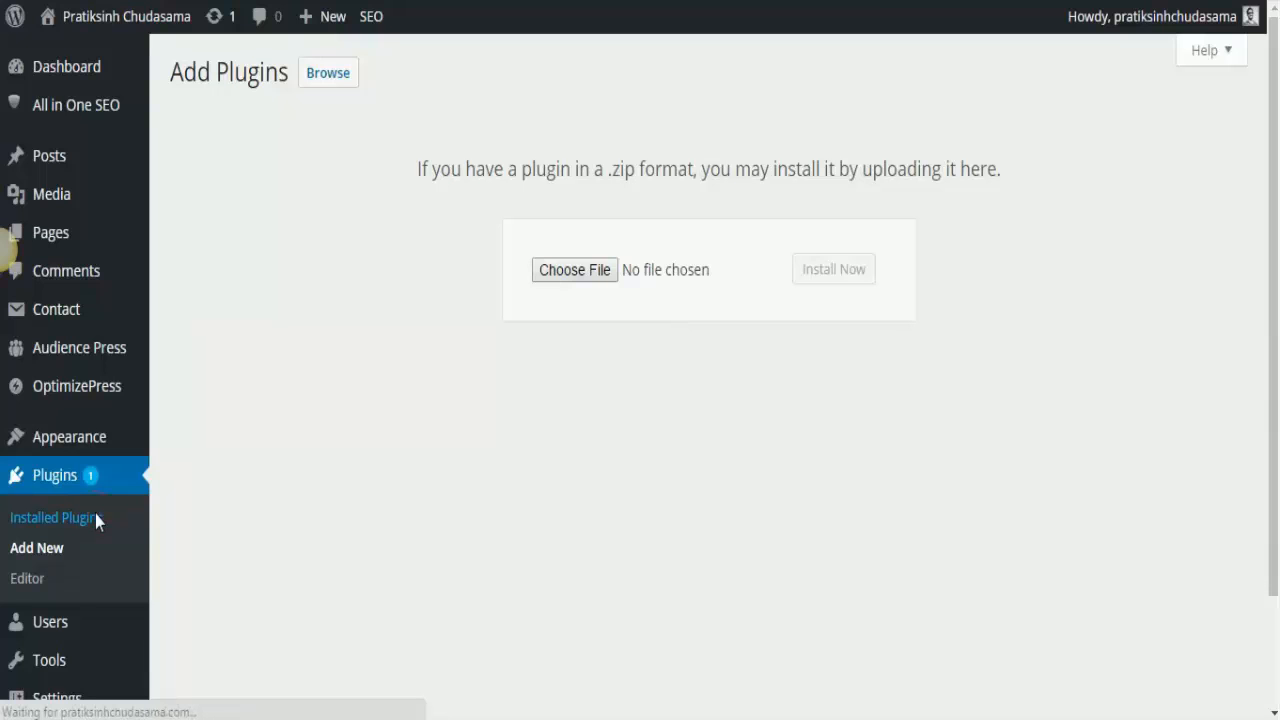
Open Installed Plugins to find Broken Link Checker 1.11.2 among active plugins
left_click(52, 518)
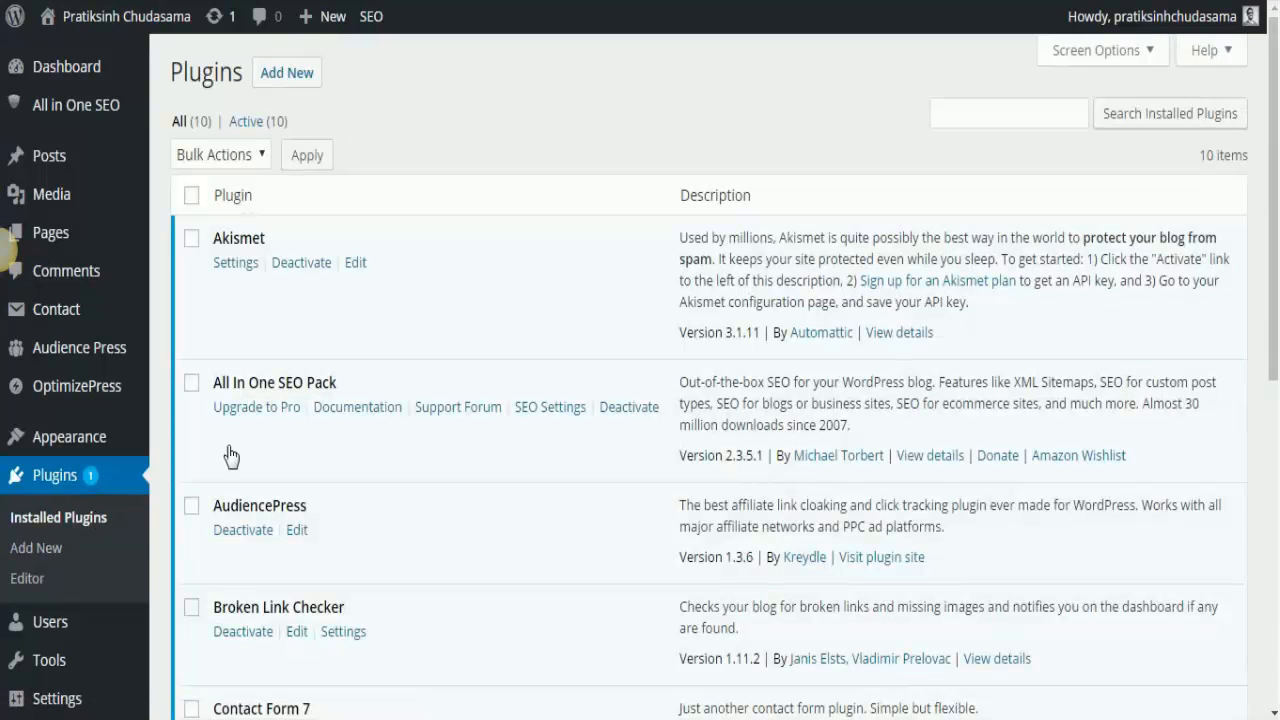
mouse_move(318, 600)
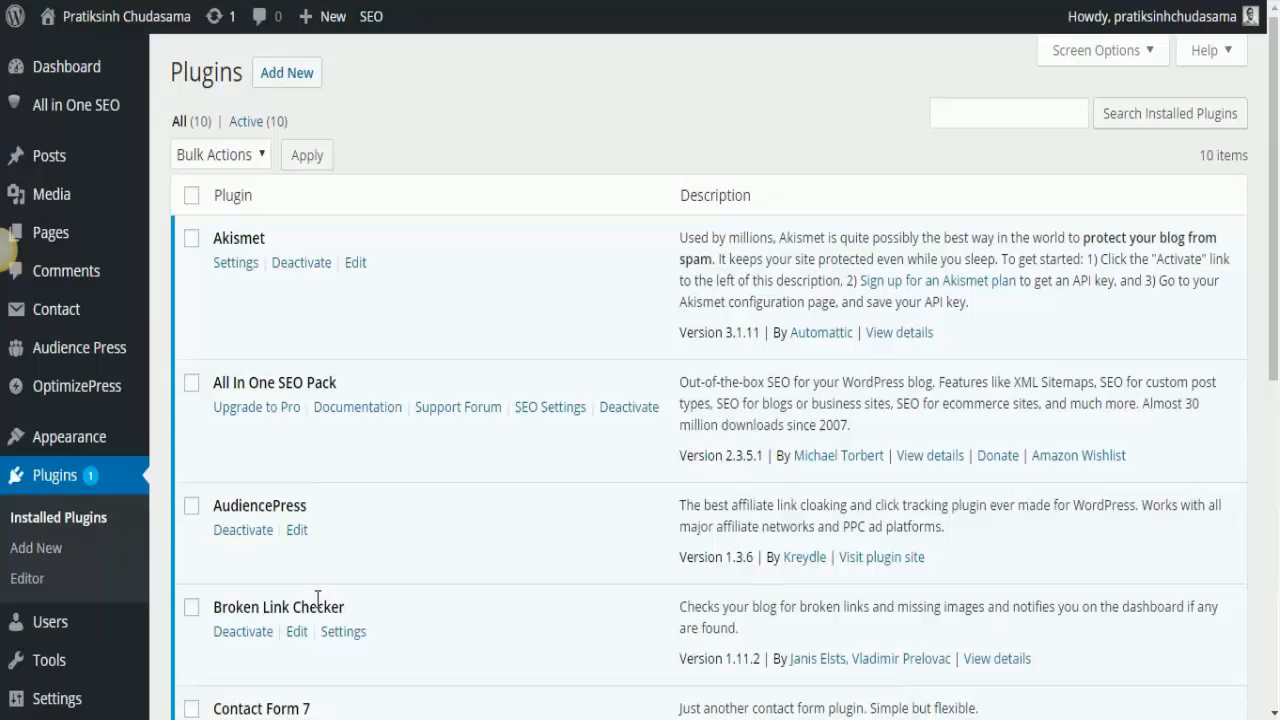
mouse_move(281, 601)
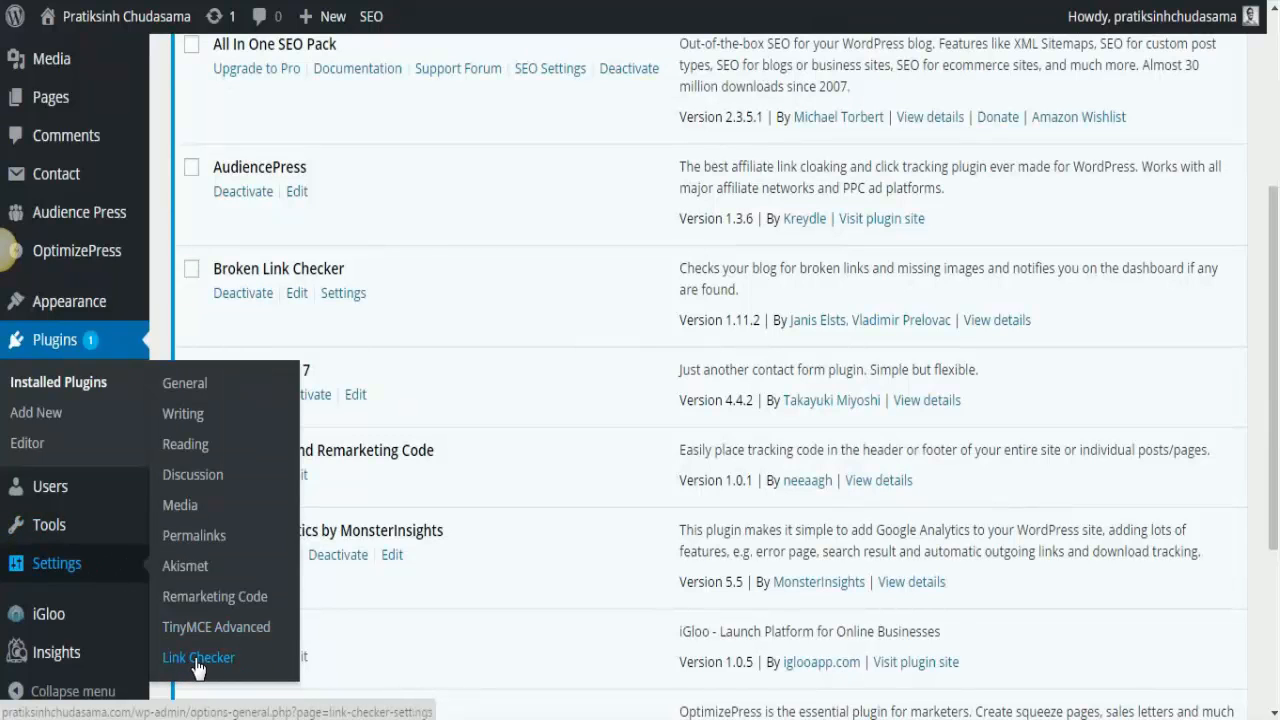
left_click(198, 657)
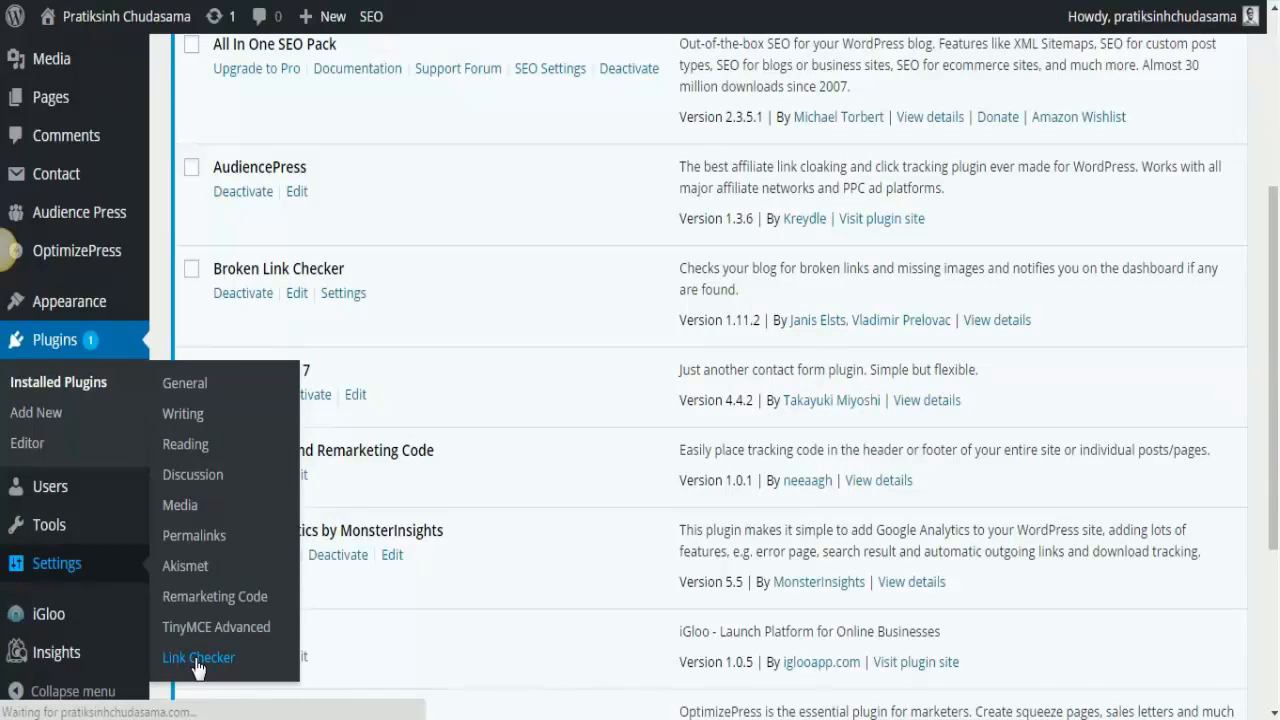
left_click(198, 658)
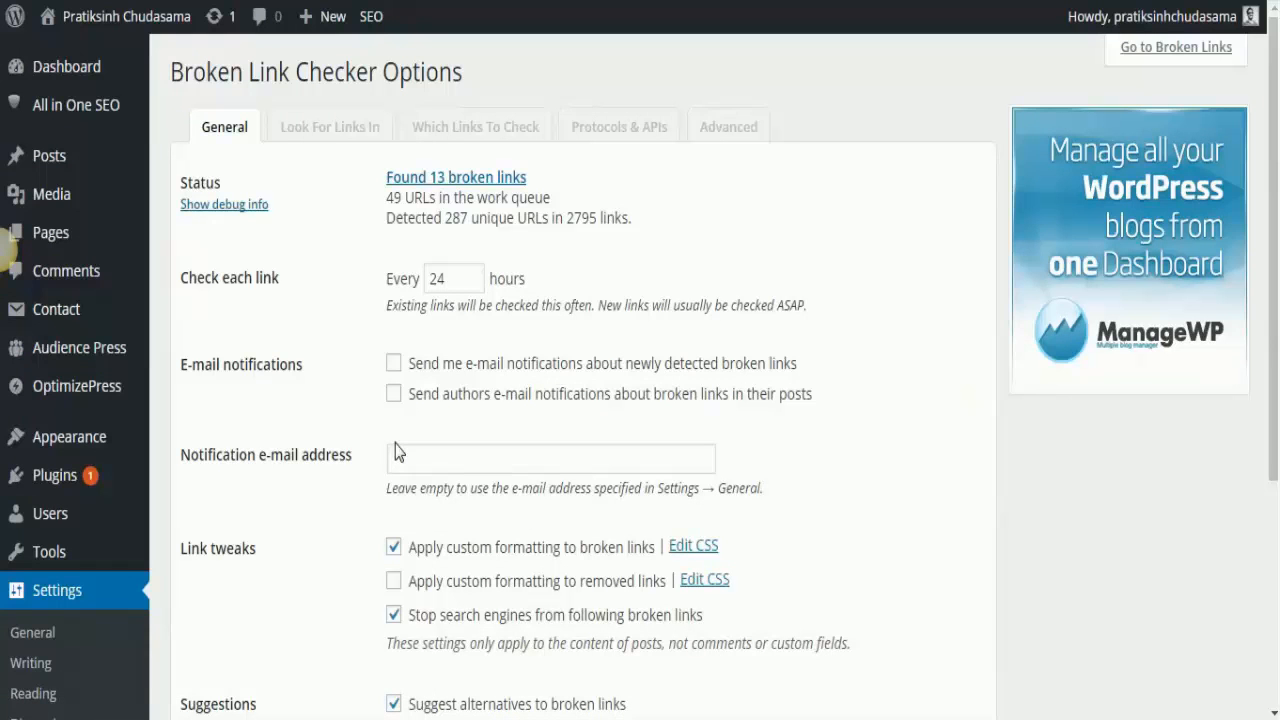
mouse_move(451, 183)
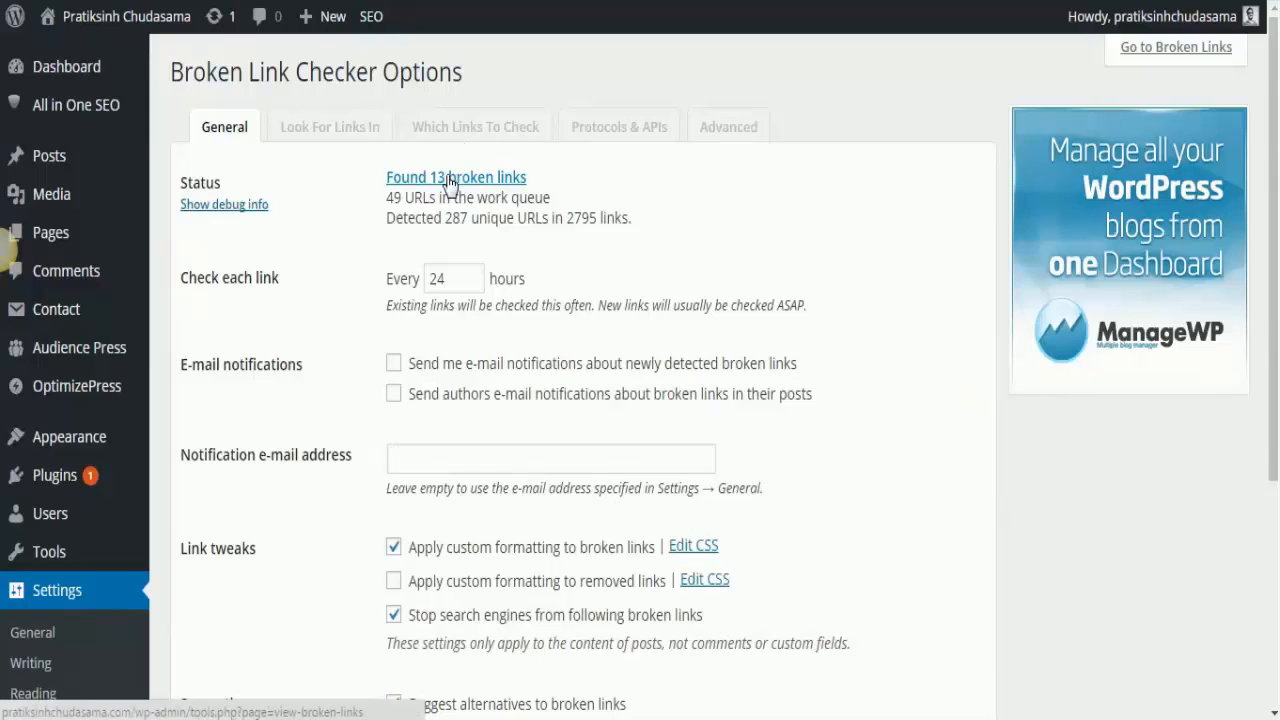
mouse_move(443, 187)
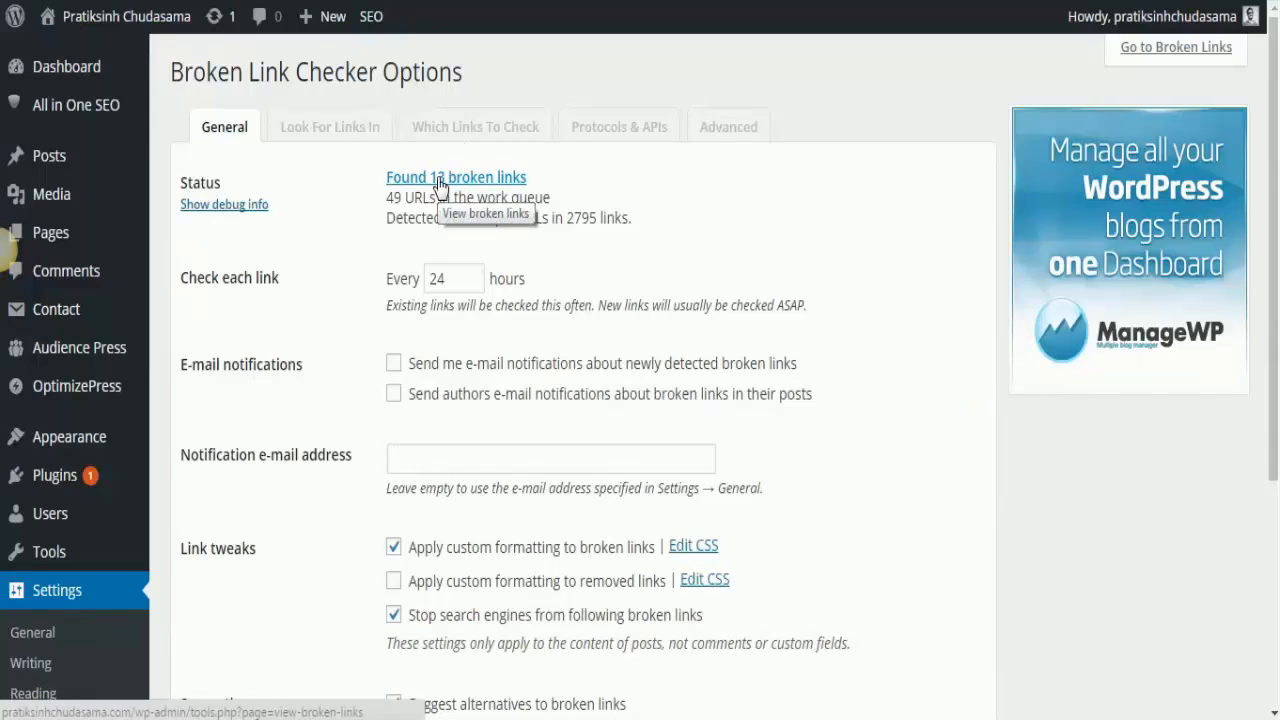
mouse_move(425, 283)
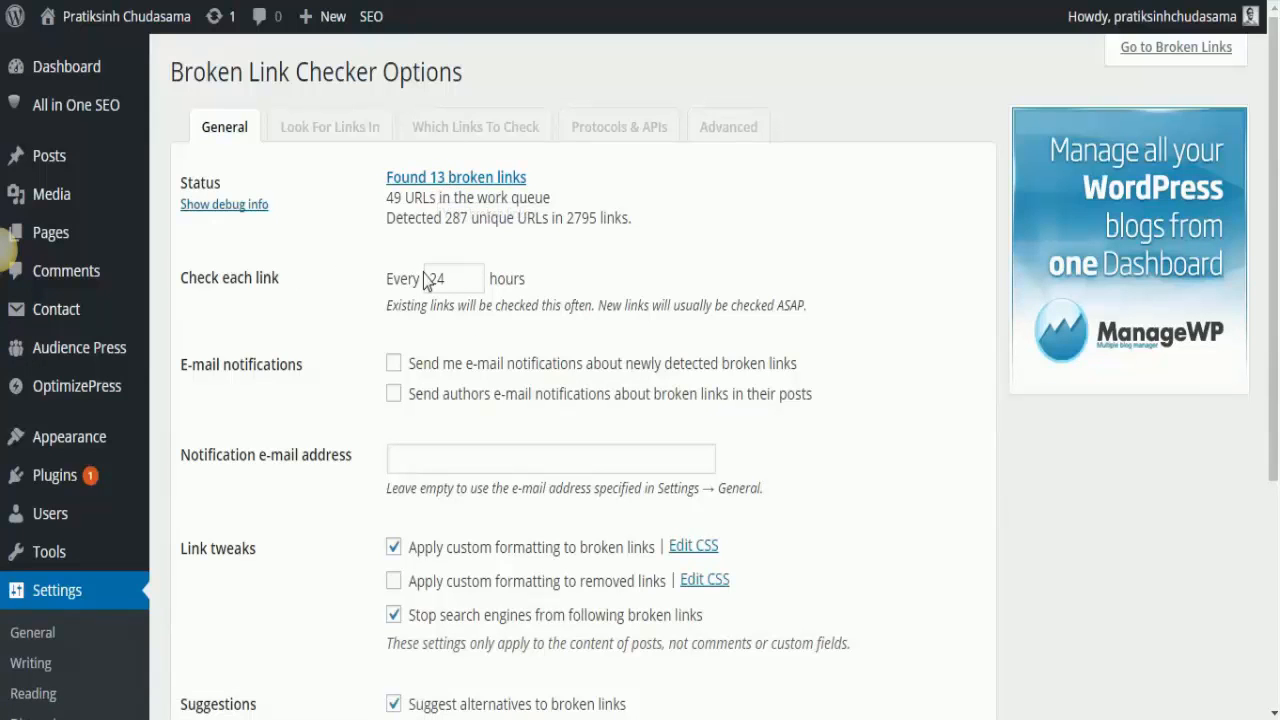
mouse_move(255, 307)
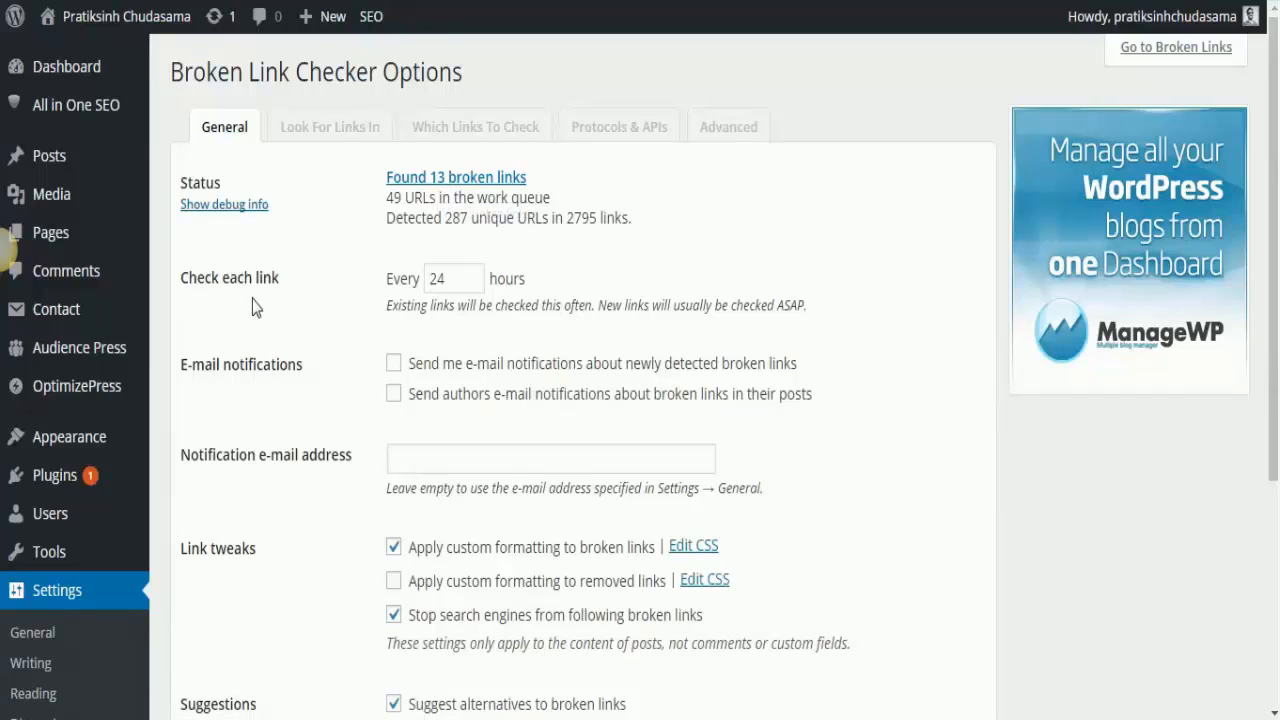
left_click(451, 278)
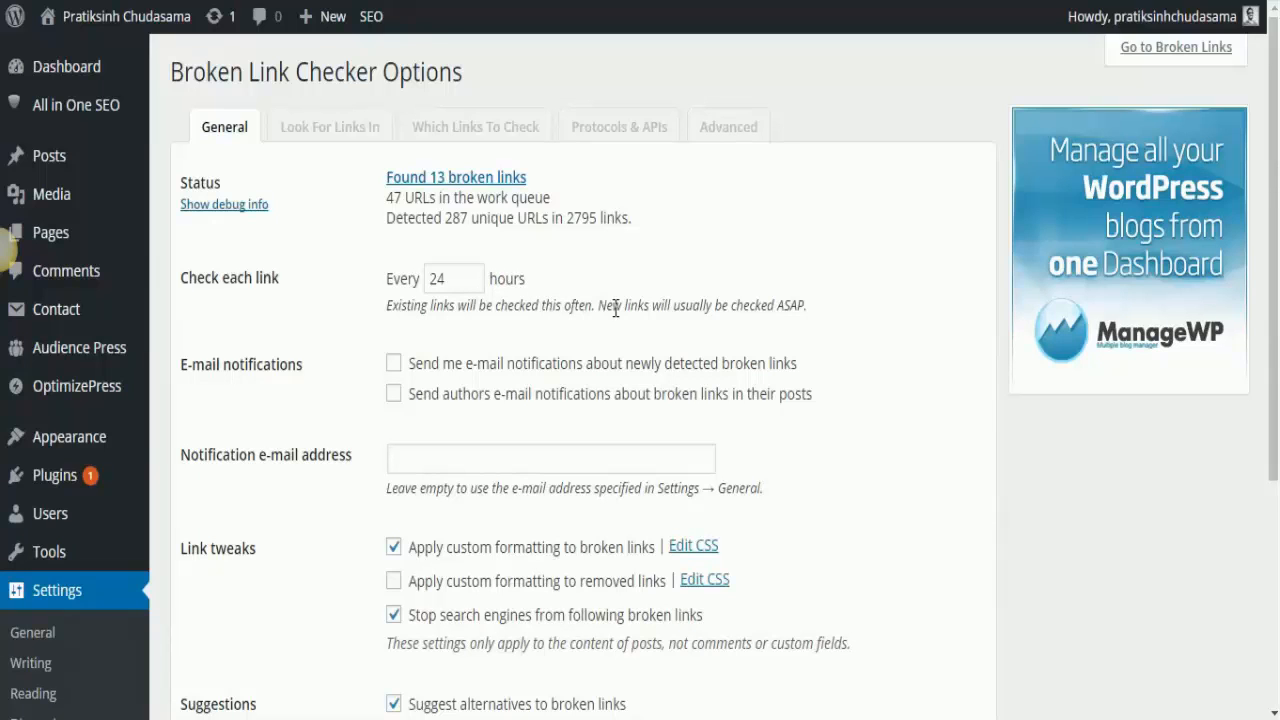
mouse_move(693, 322)
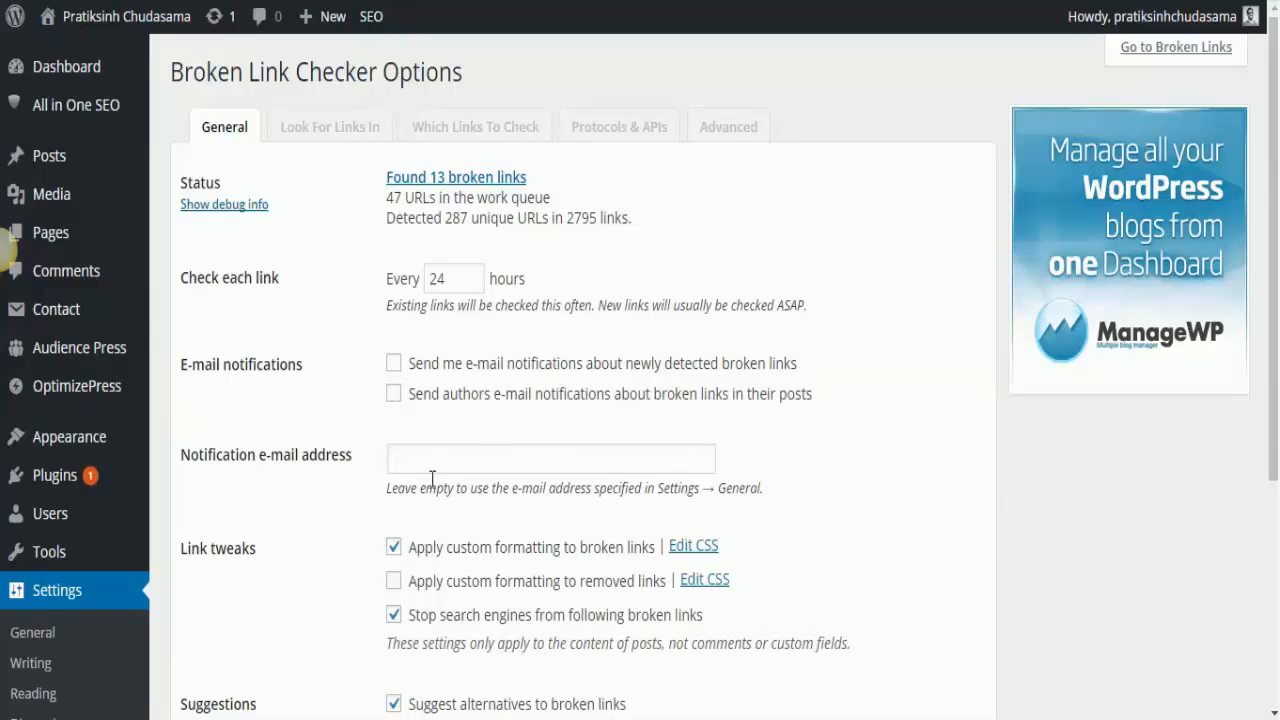
scroll("down", 3)
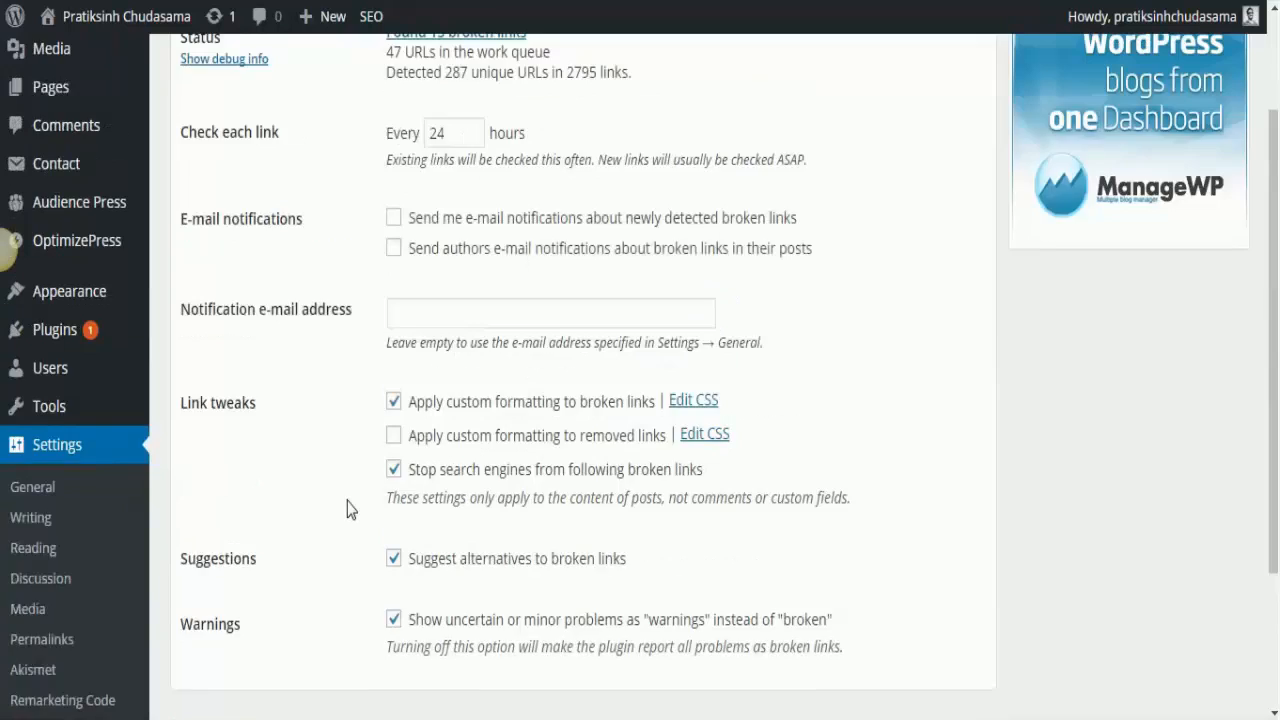
Set the link timeout to 30 seconds on the Broken Link Checker Advanced tab
left_click(726, 127)
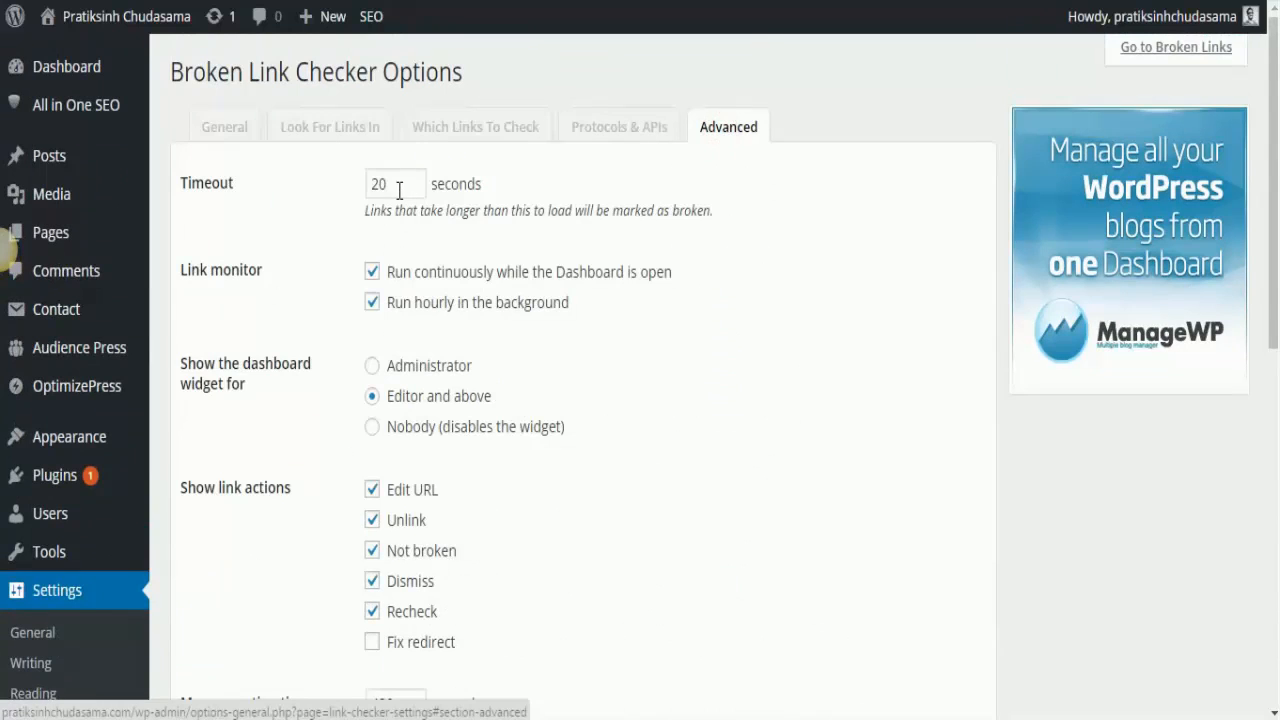
mouse_move(506, 211)
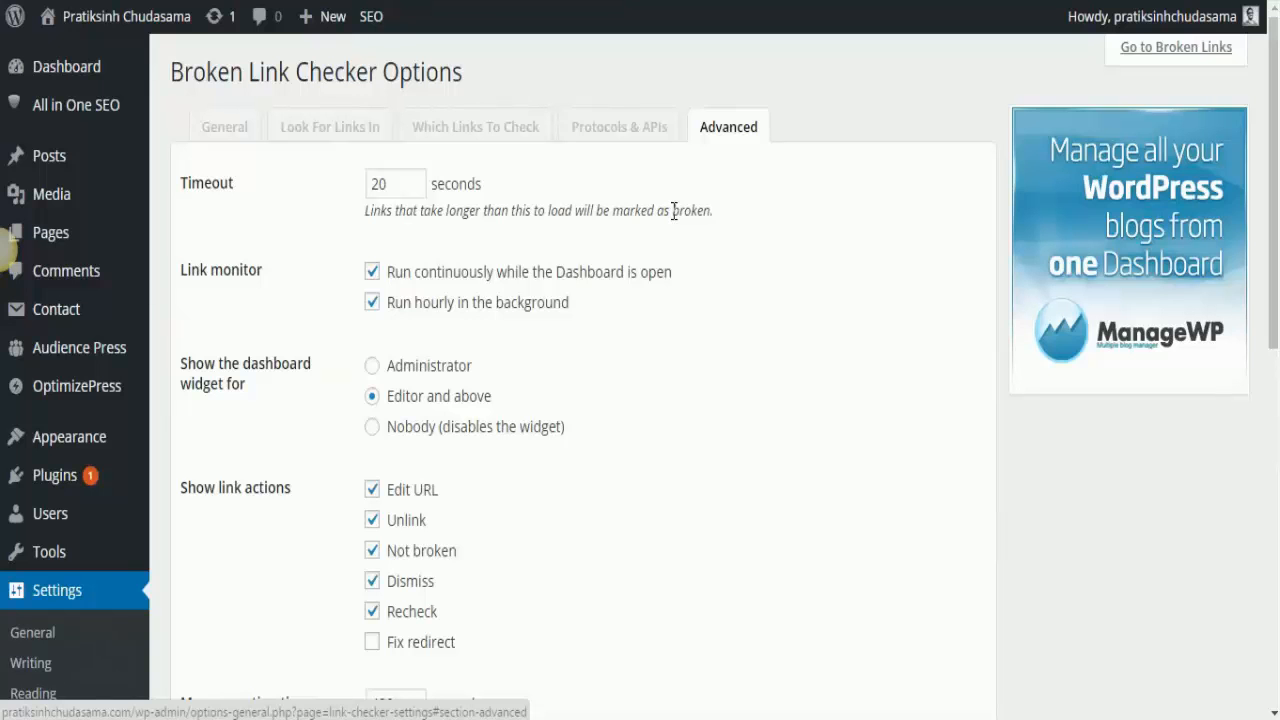
mouse_move(464, 374)
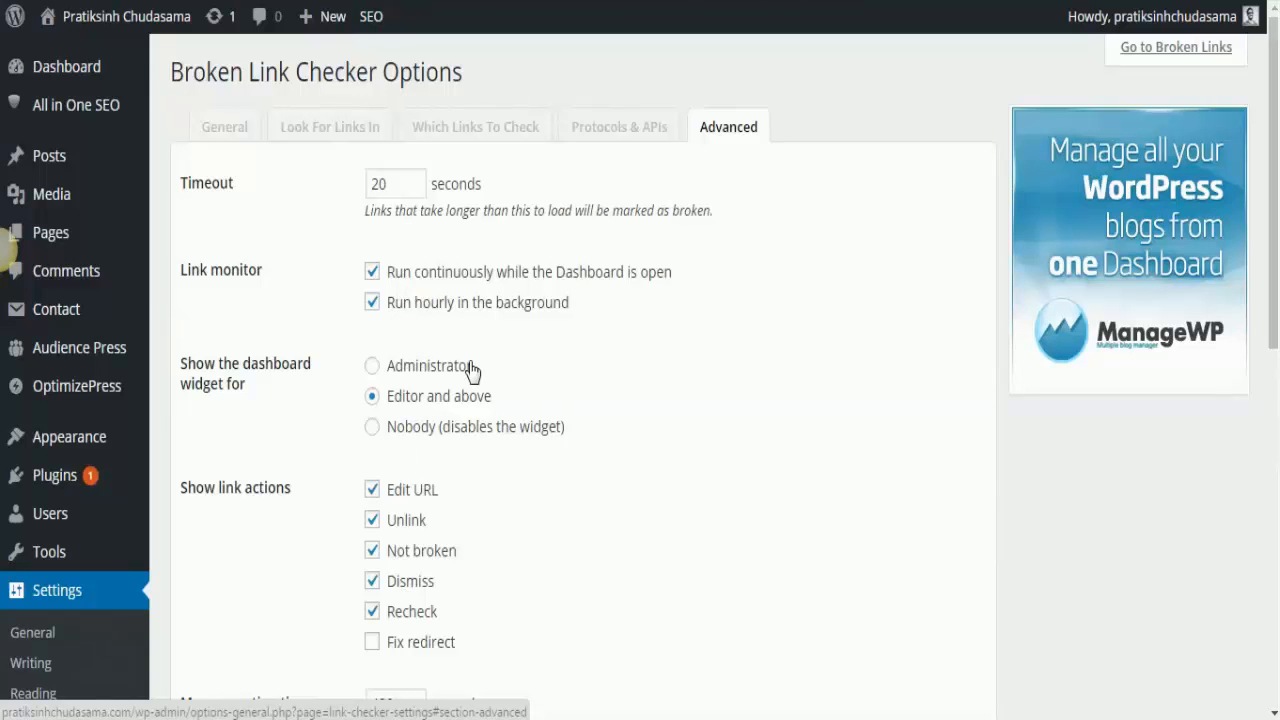
scroll("down", 3)
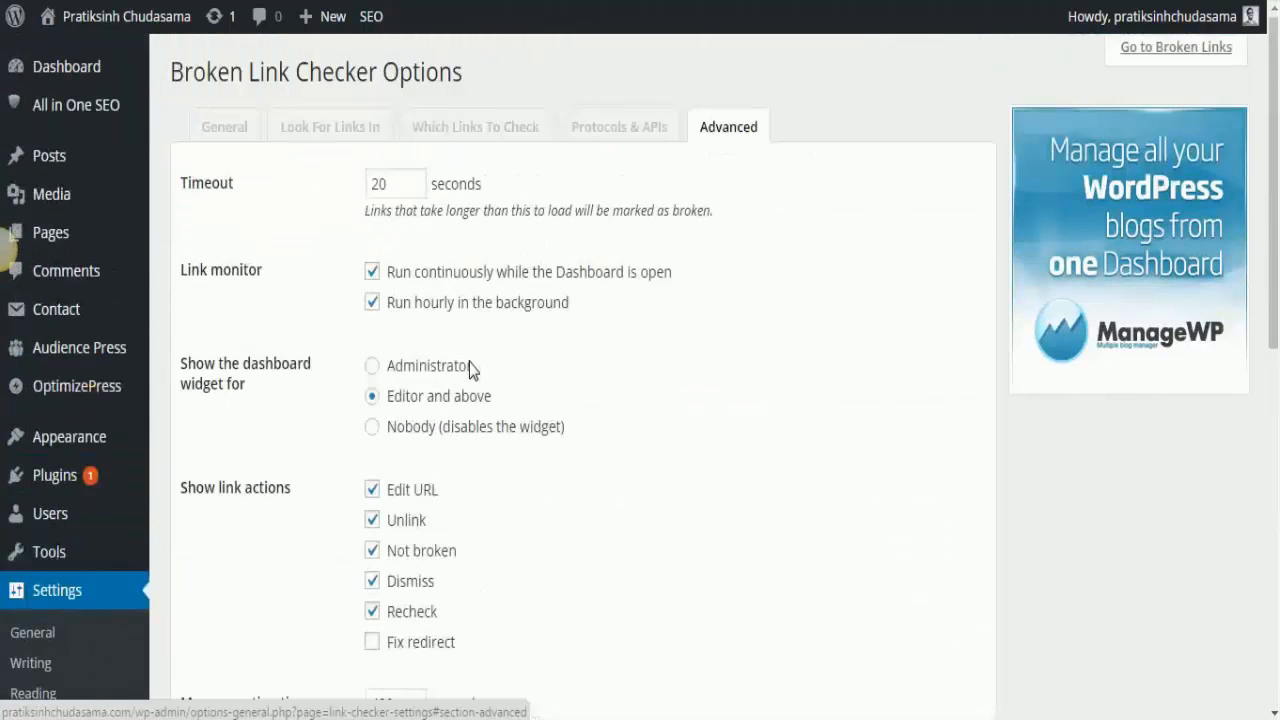
scroll("down", 3)
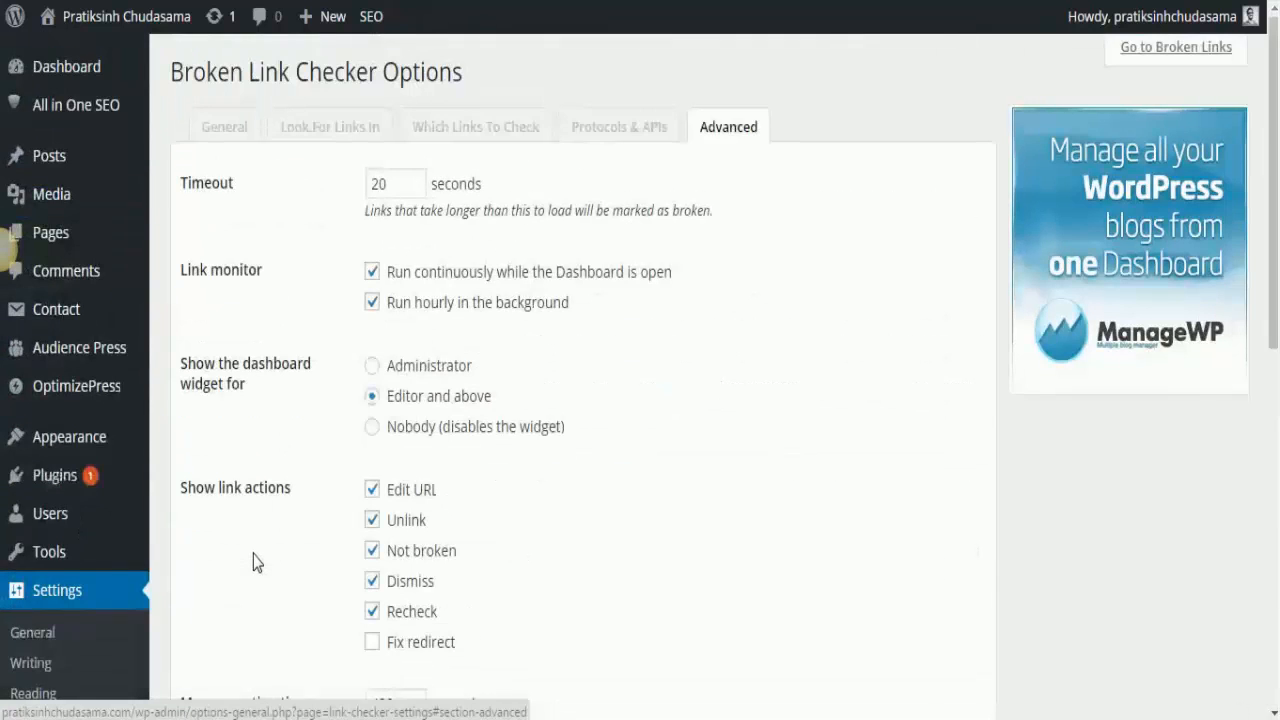
left_click(395, 183)
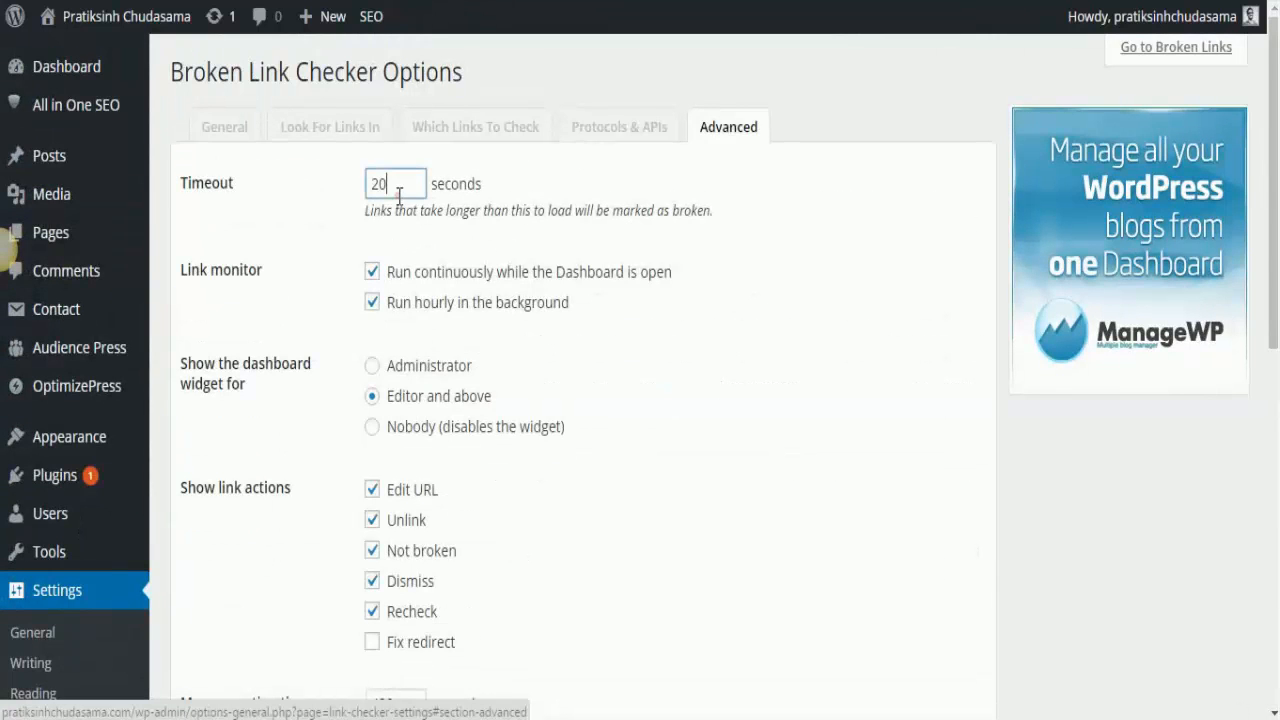
type("30")
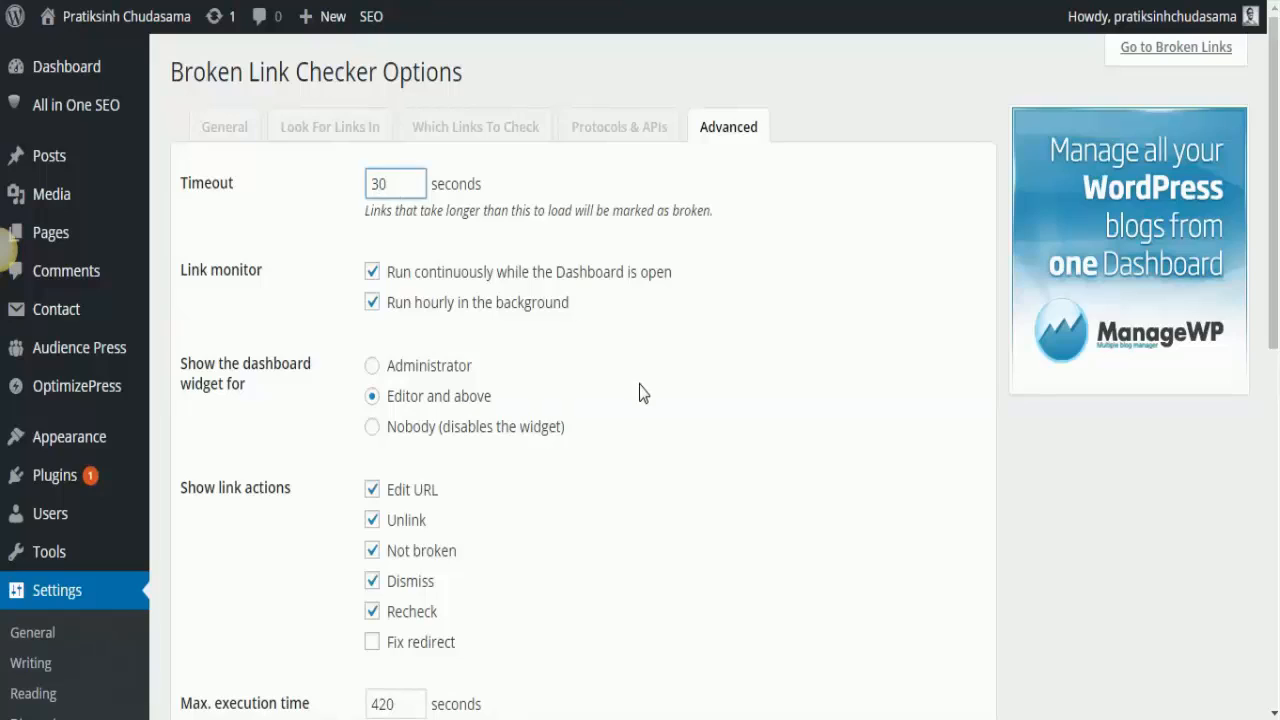
scroll("down", 3)
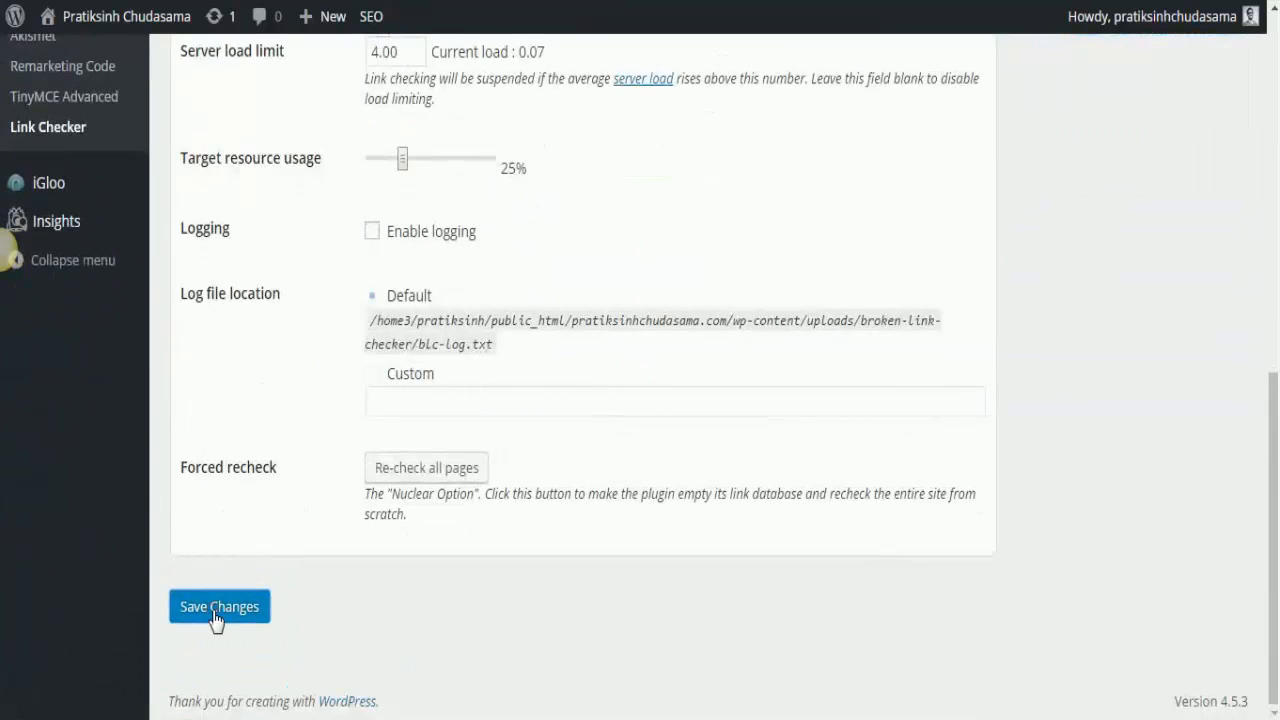
Save the Broken Link Checker settings with the 30-second timeout
left_click(219, 606)
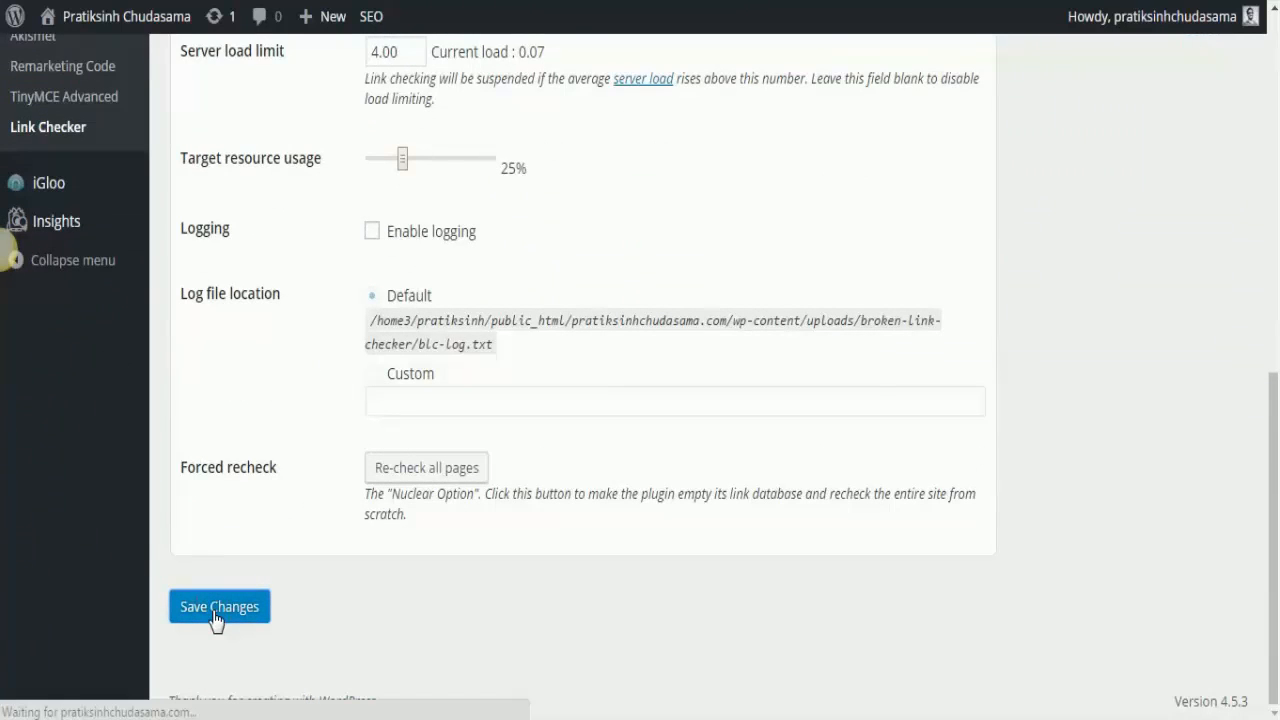
left_click(219, 606)
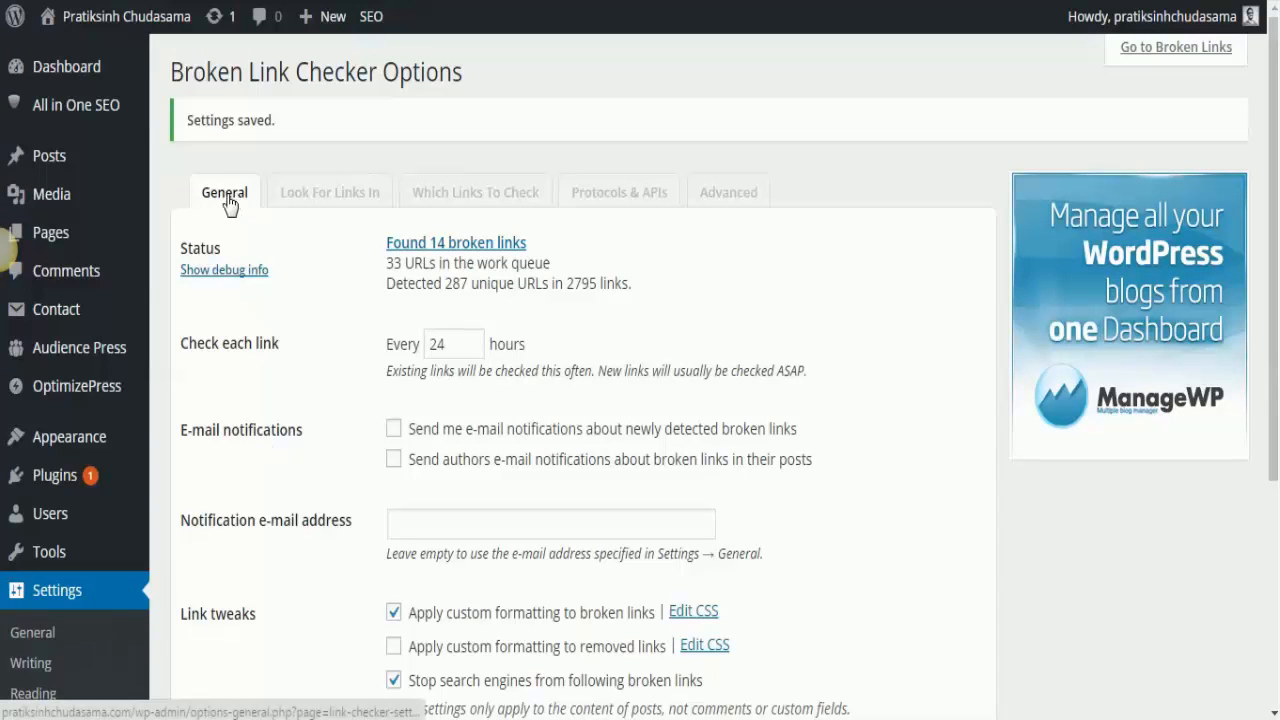
mouse_move(447, 255)
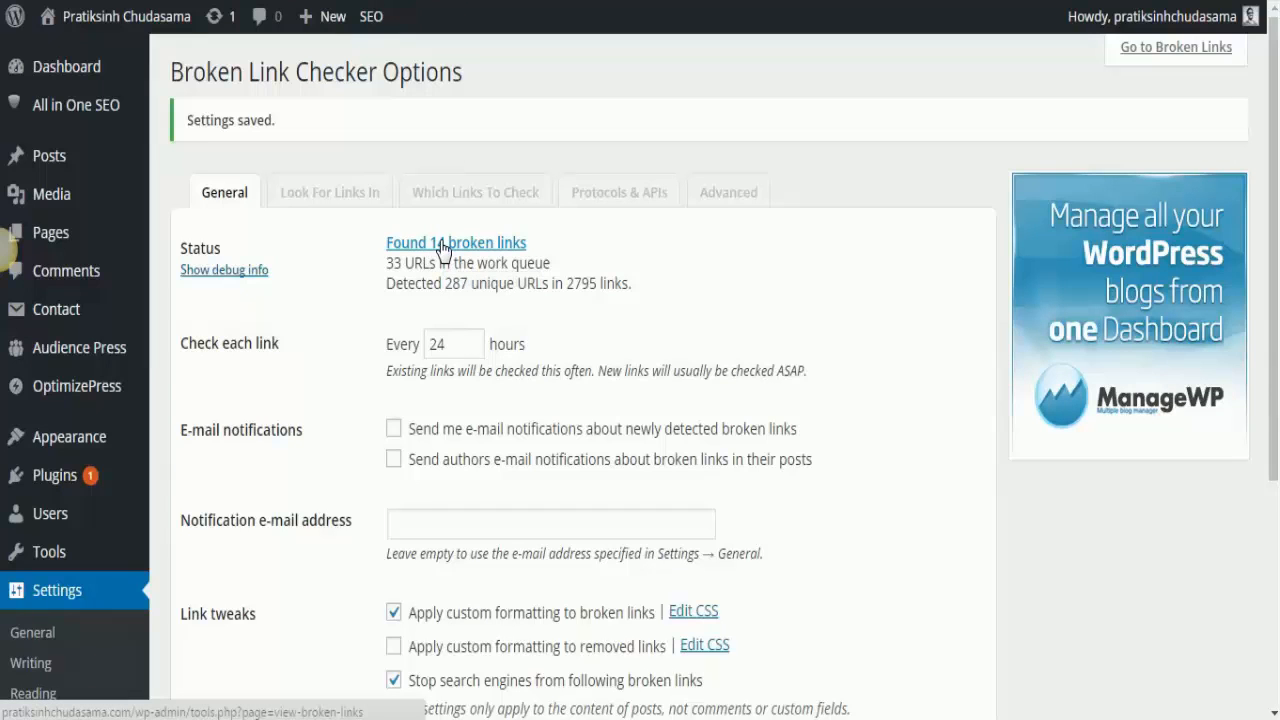
mouse_move(443, 248)
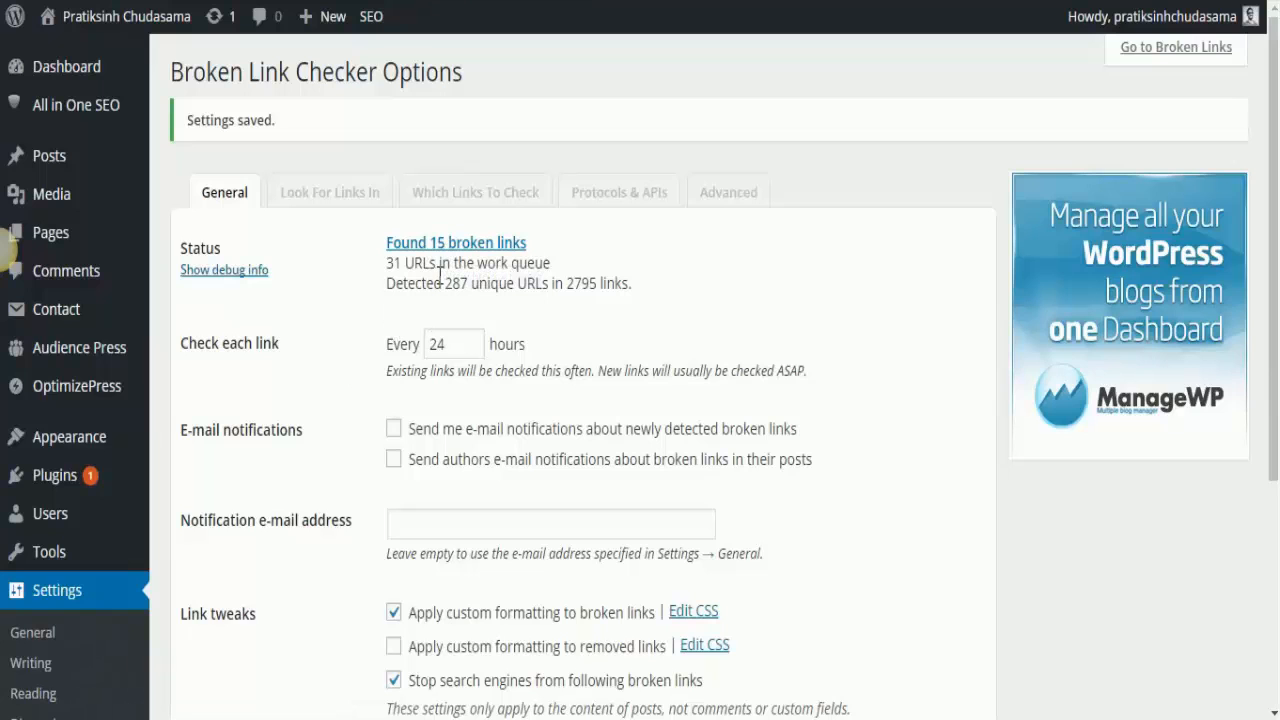
mouse_move(434, 253)
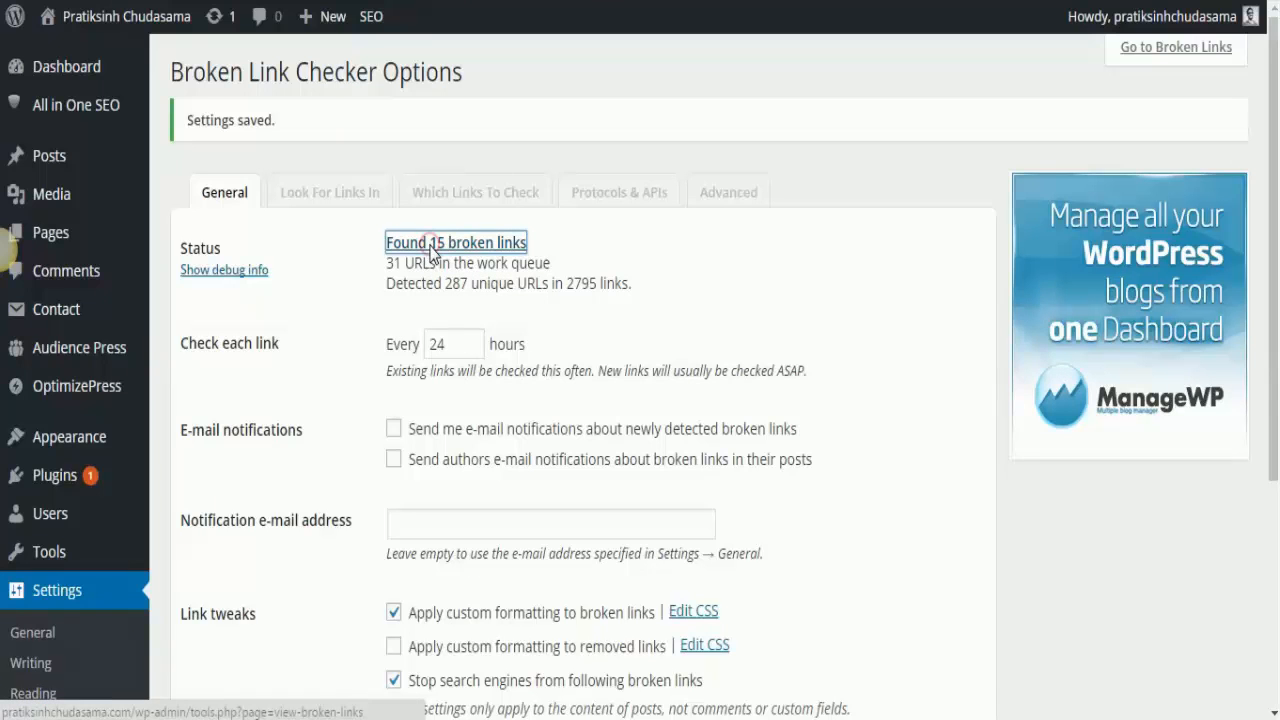
Follow 'Found 15 broken links' to the Tools > Broken Links report
left_click(456, 242)
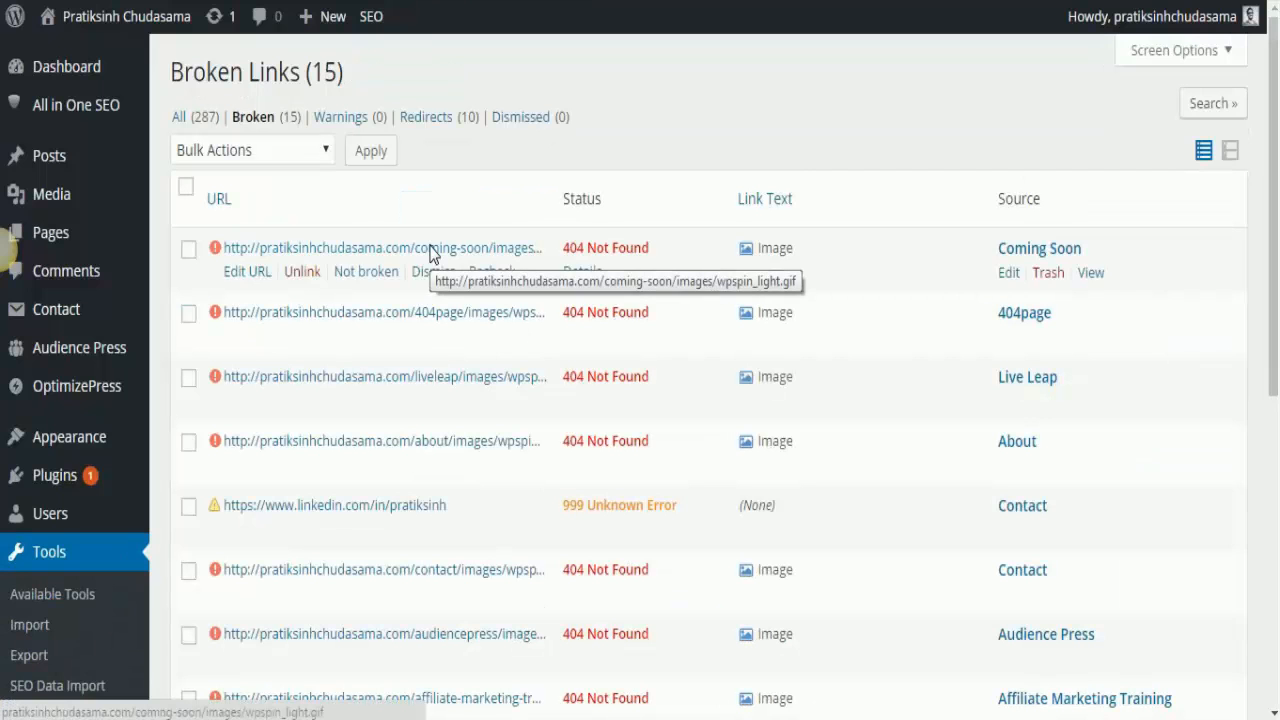
scroll("down", 3)
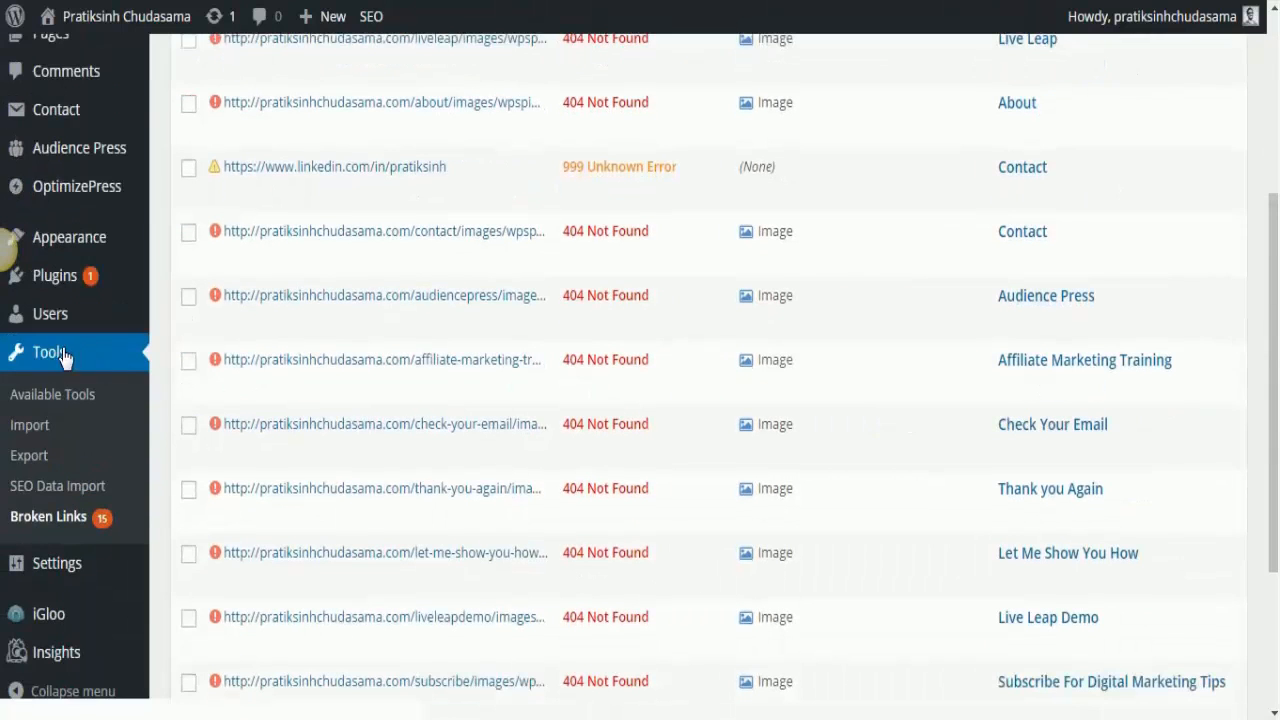
mouse_move(64, 529)
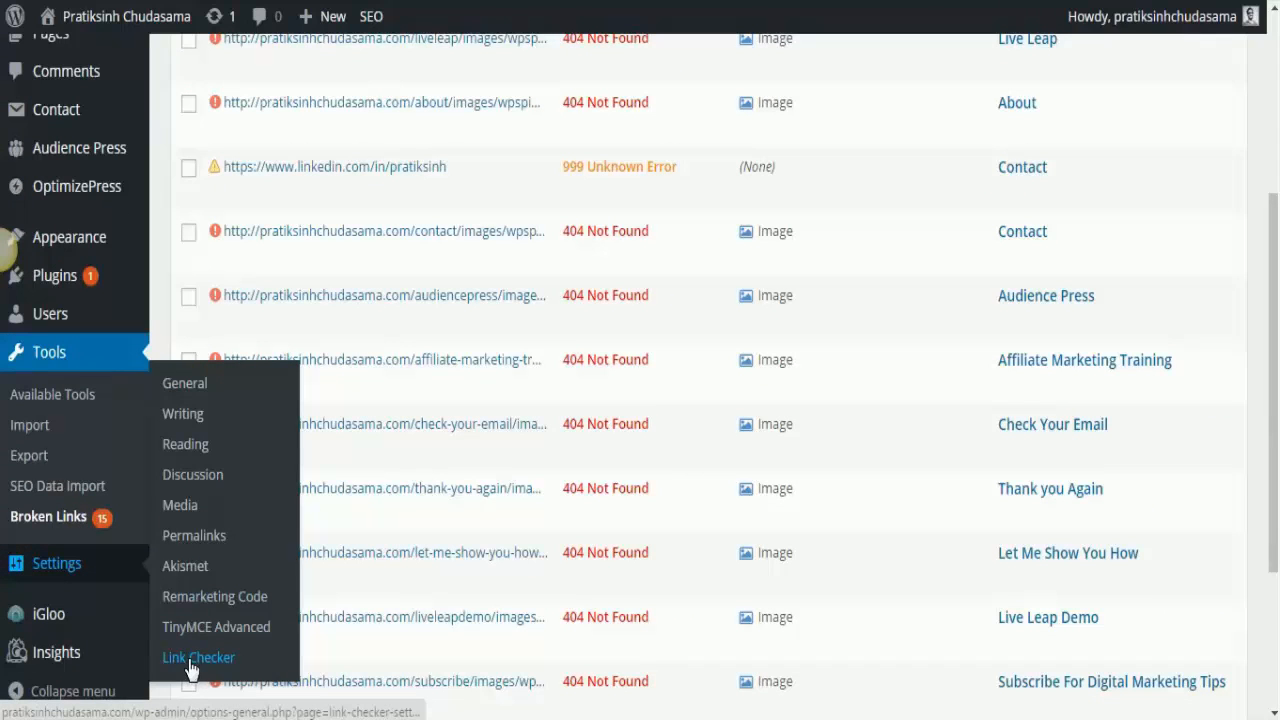
mouse_move(49, 352)
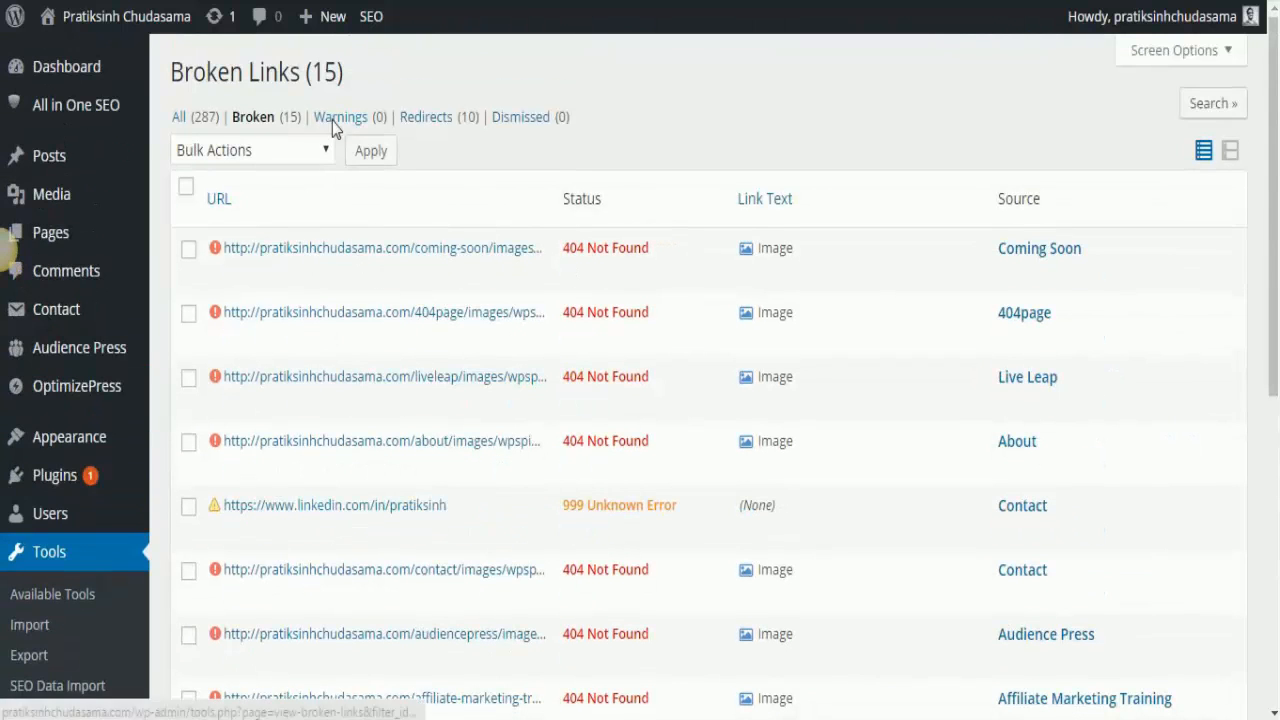
mouse_move(258, 127)
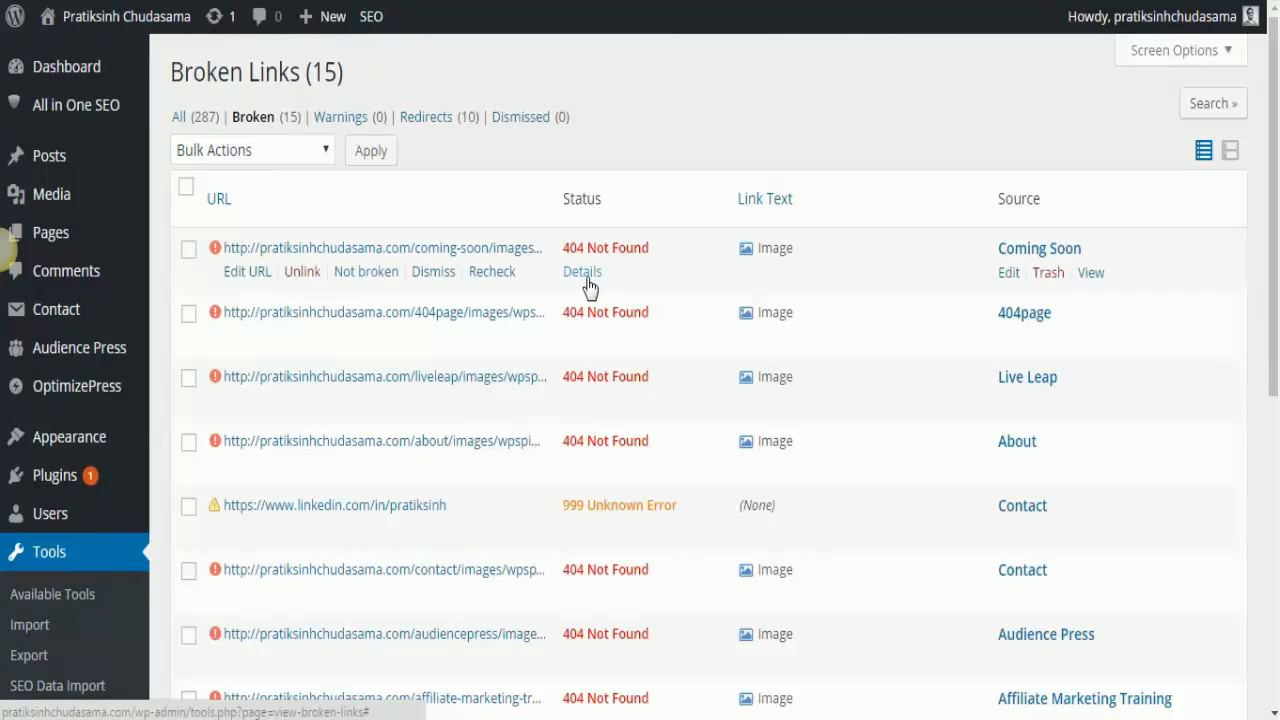
mouse_move(1201, 145)
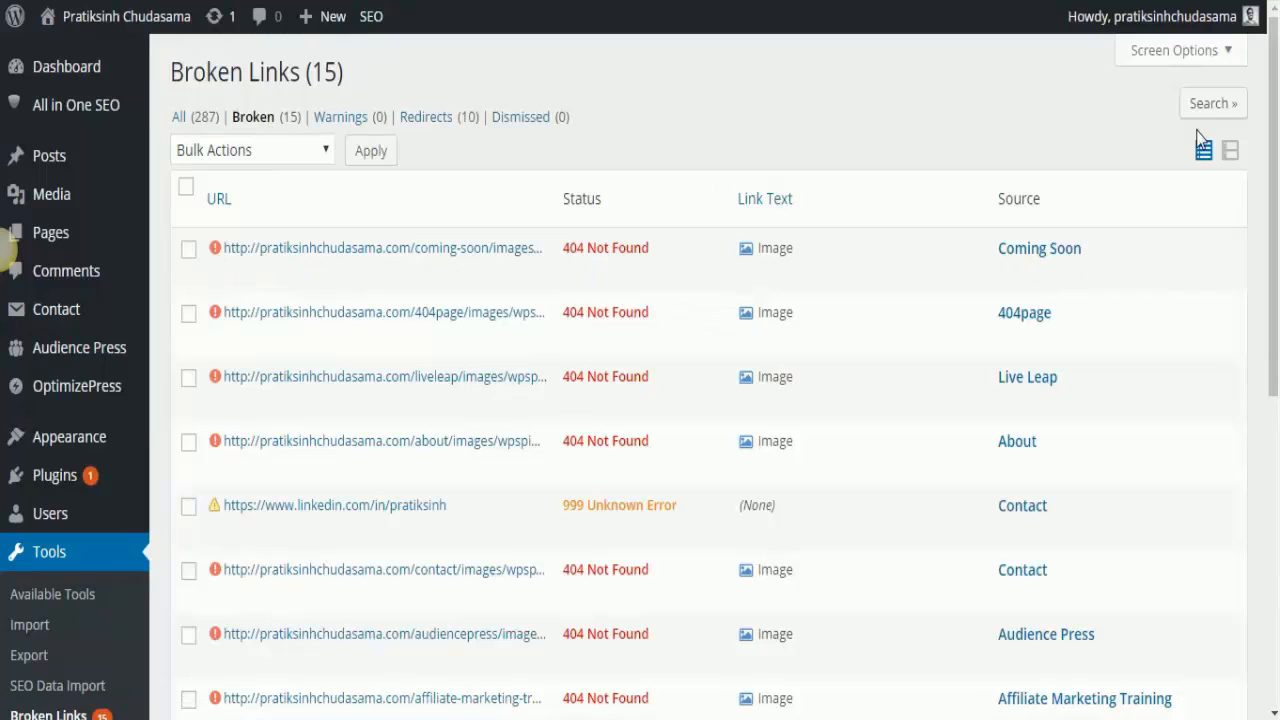
Set Screen Options to show 250 links per page and apply
left_click(1170, 48)
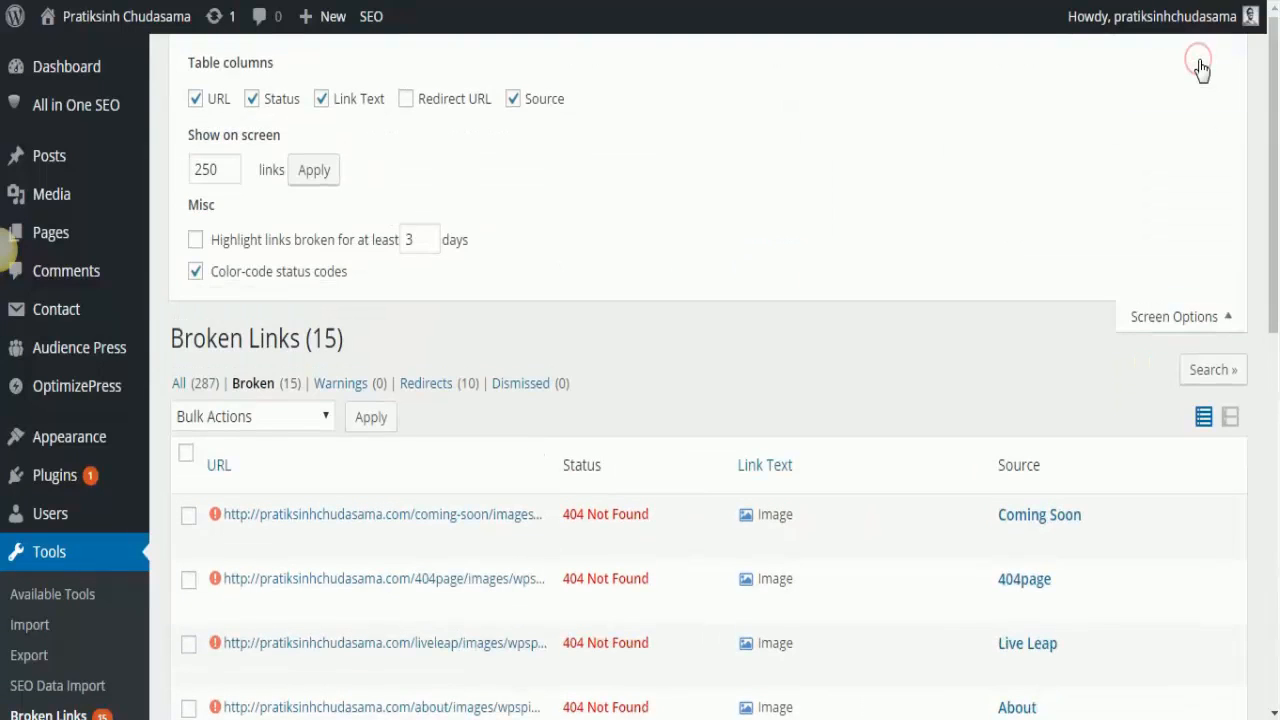
mouse_move(228, 168)
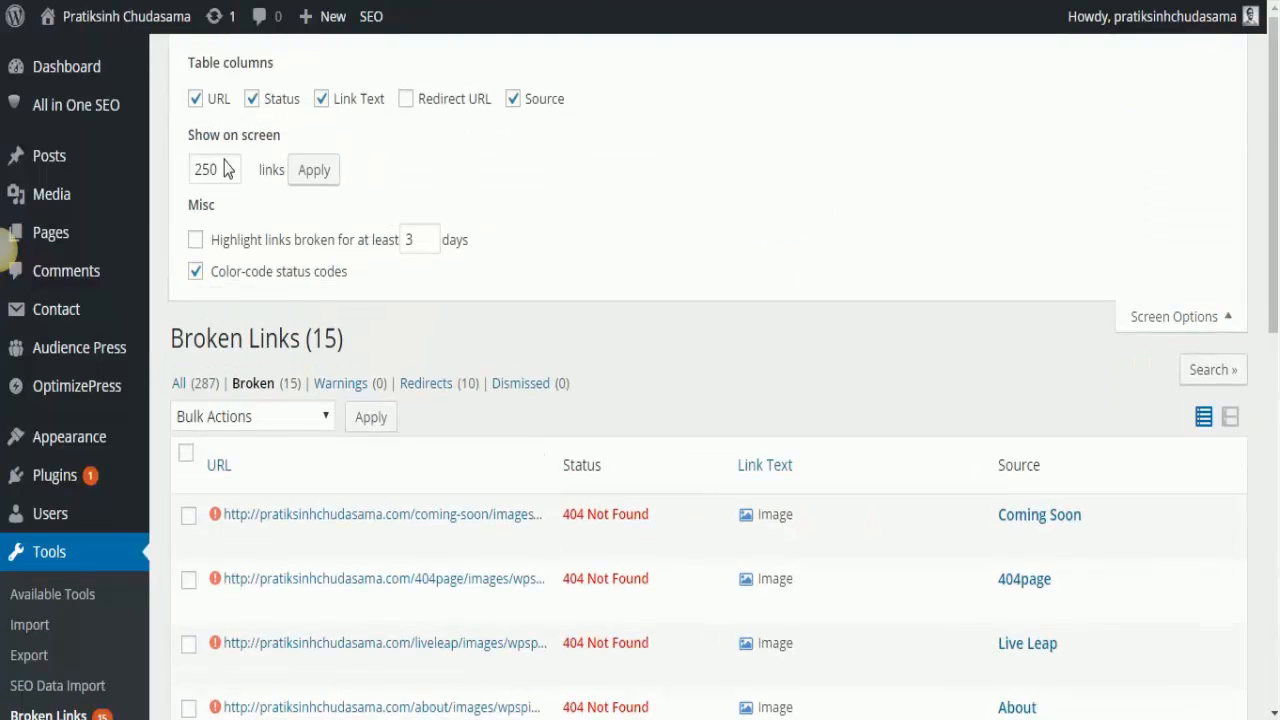
left_click(213, 168)
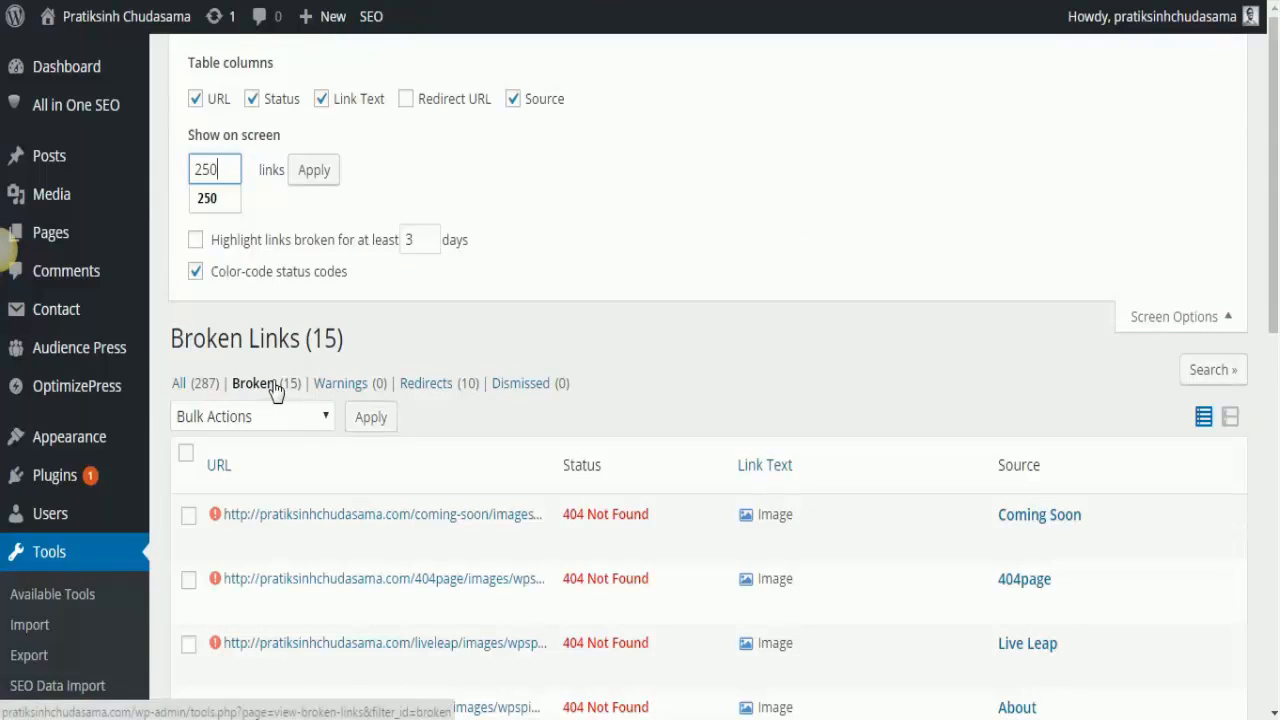
mouse_move(482, 514)
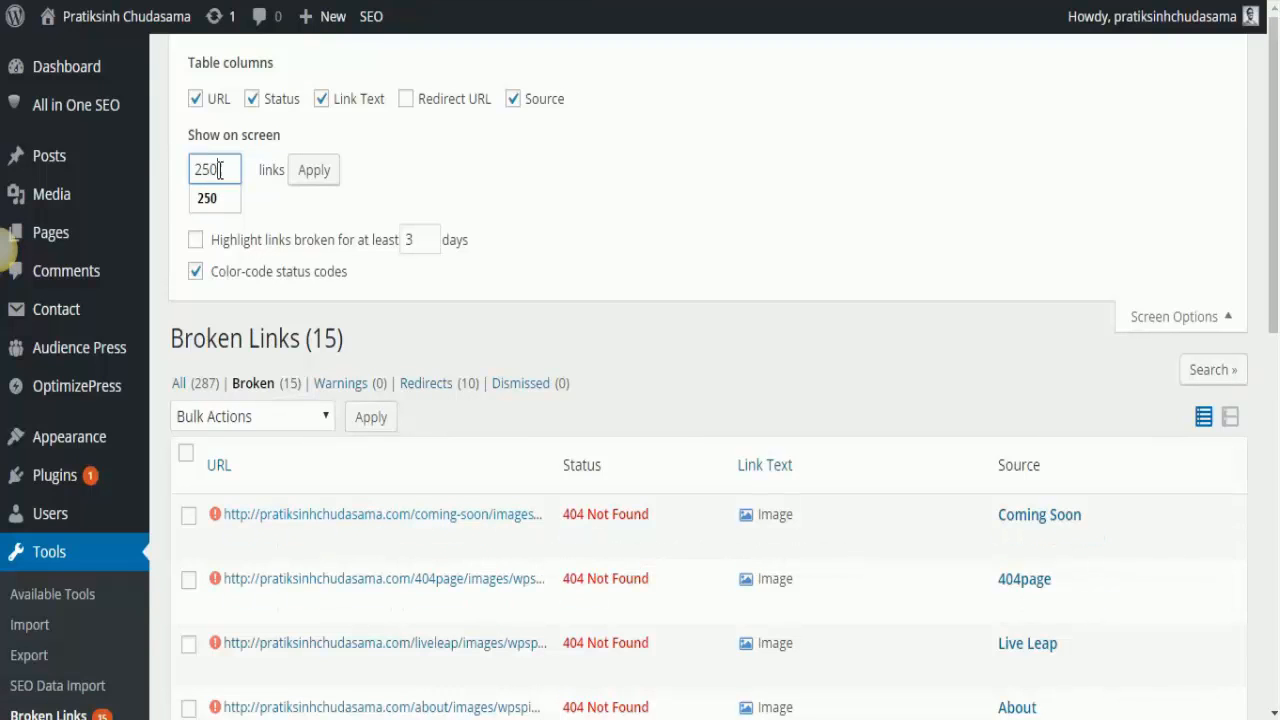
mouse_move(553, 130)
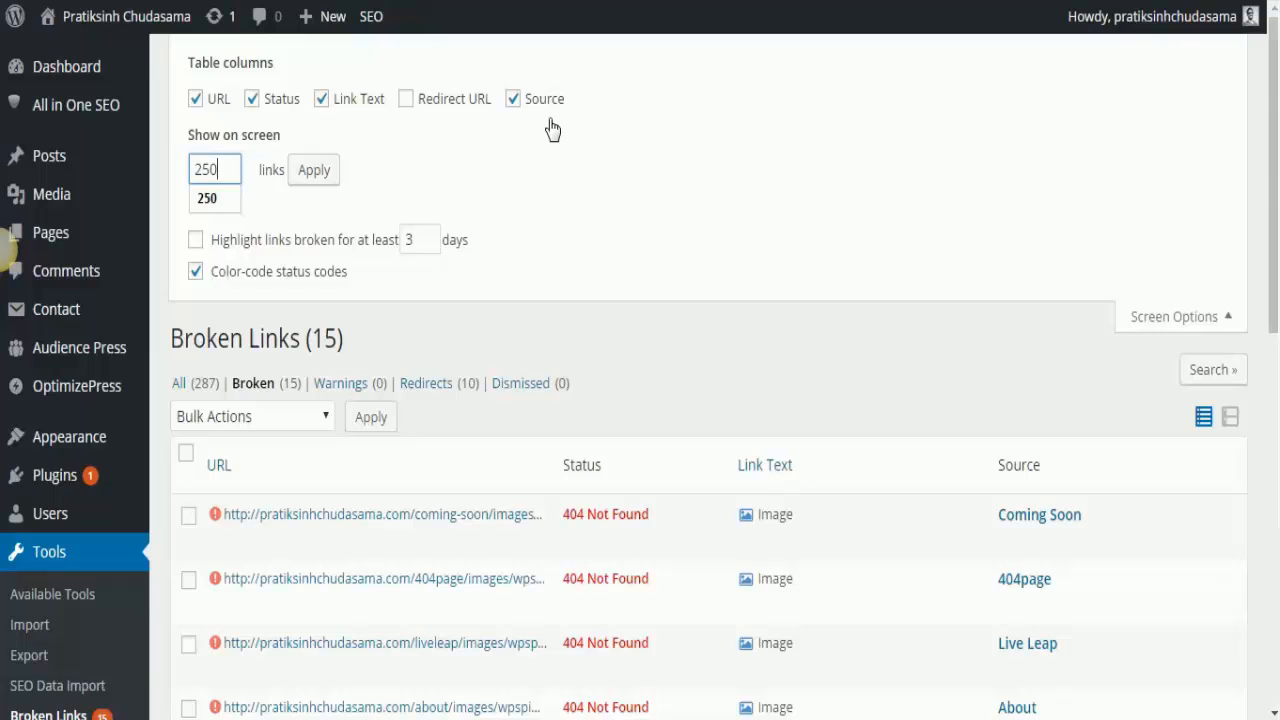
left_click(1178, 315)
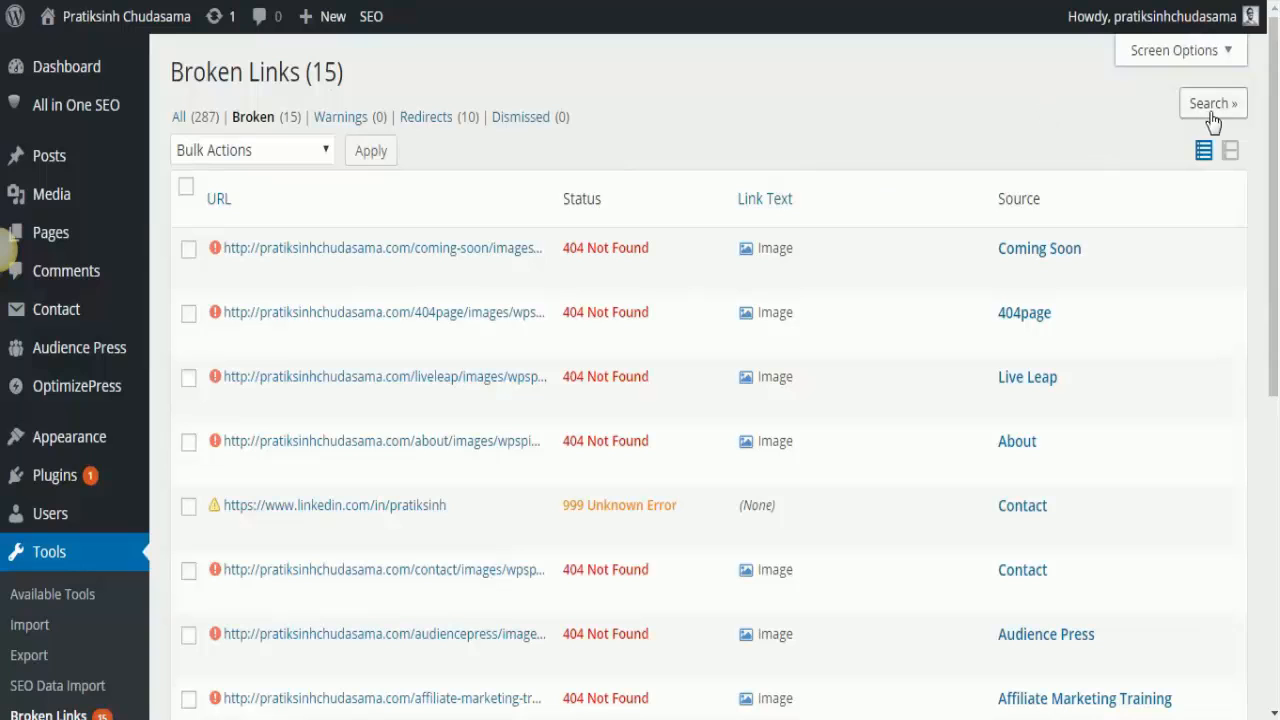
left_click(1210, 103)
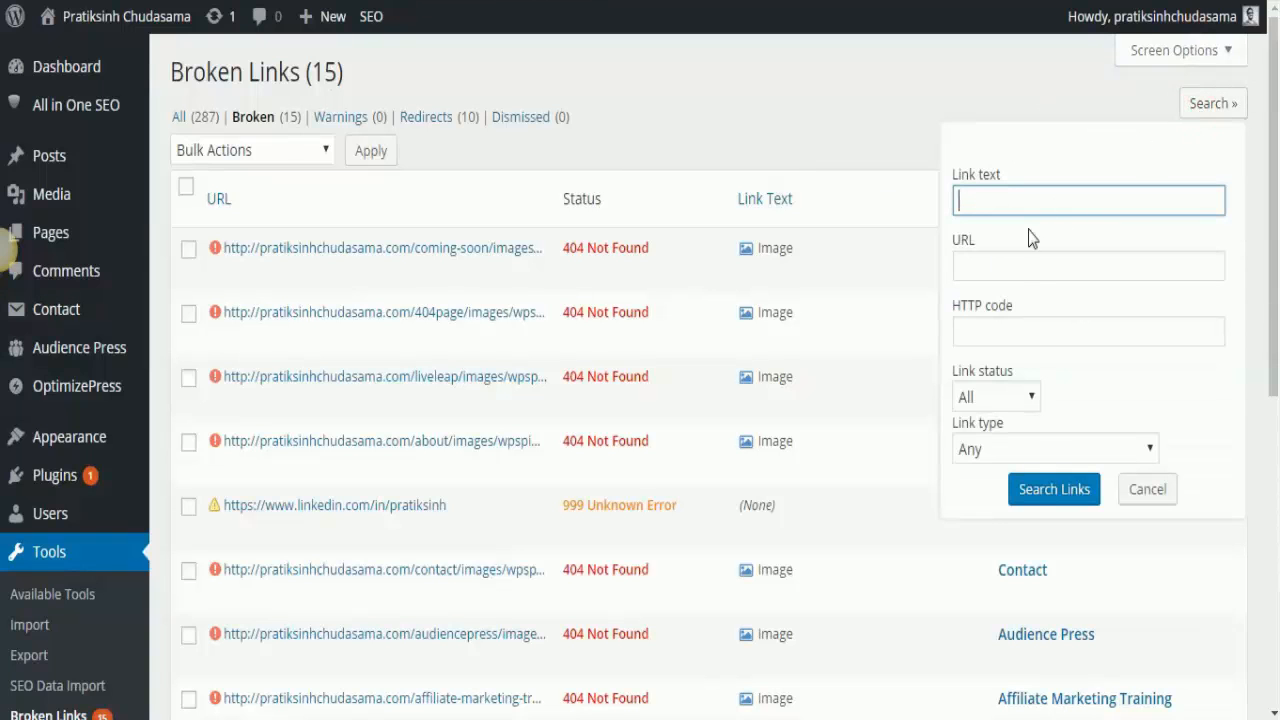
left_click(995, 396)
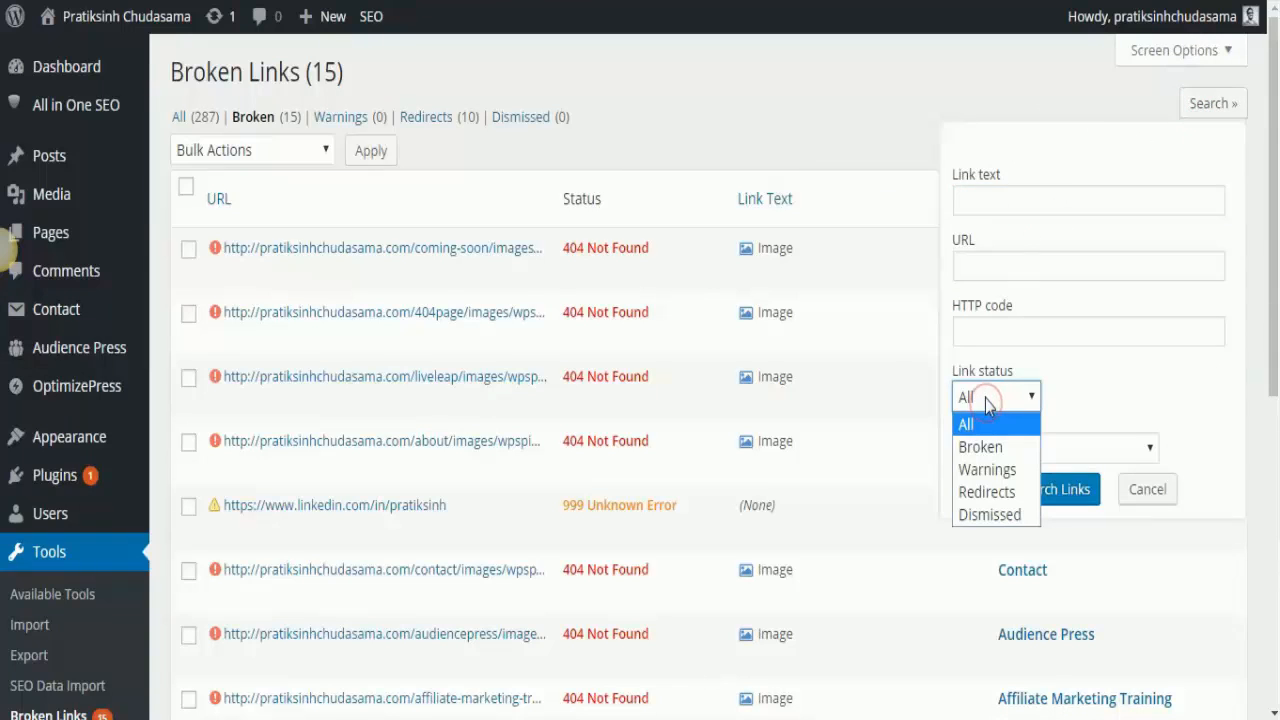
left_click(979, 446)
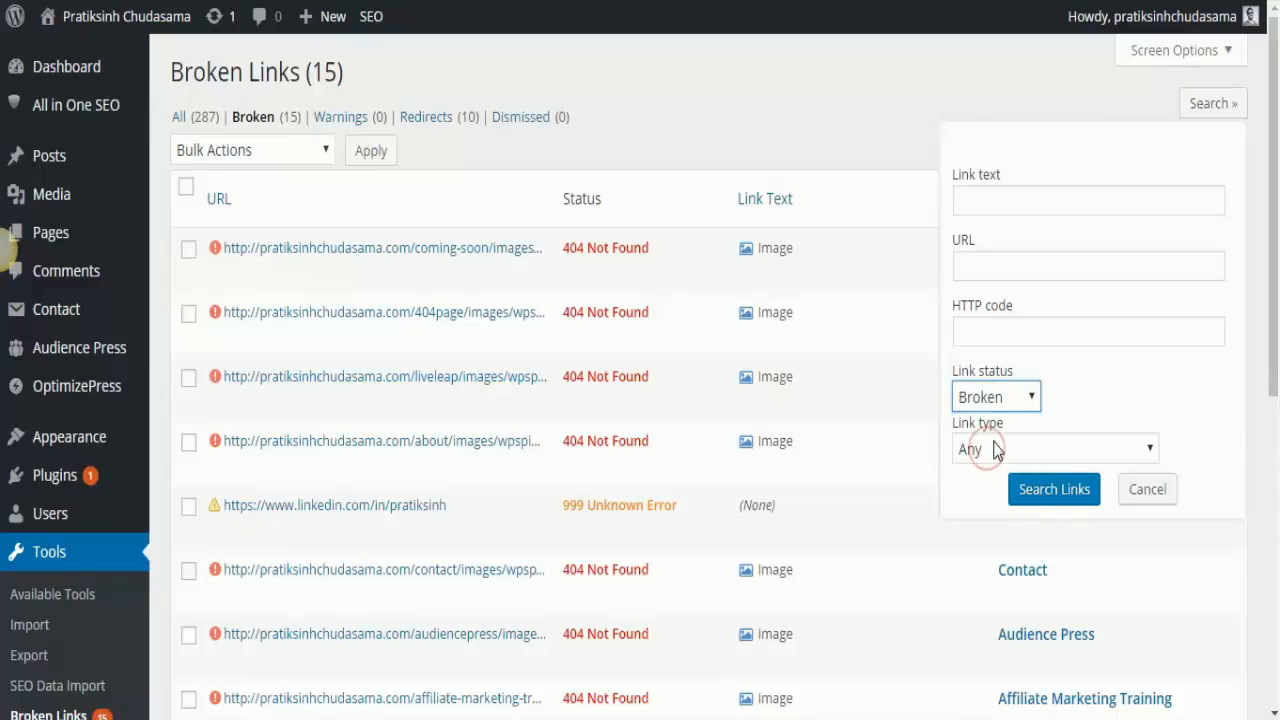
left_click(1053, 448)
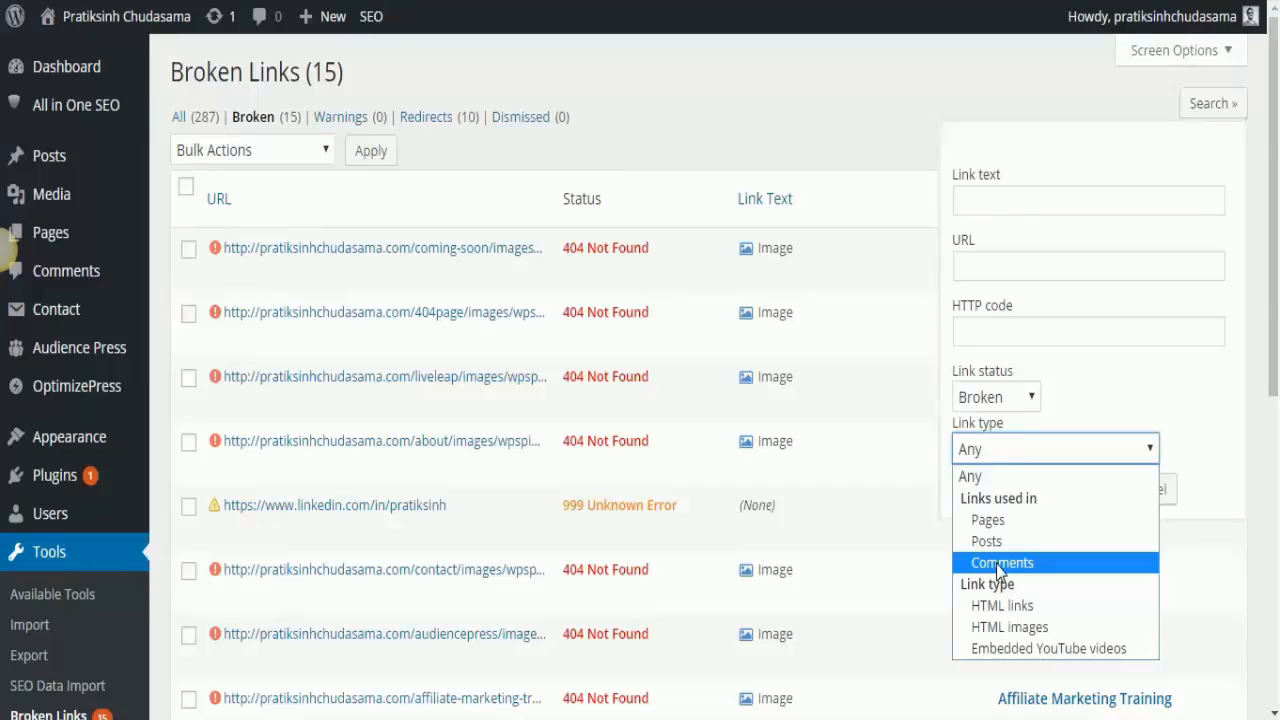
left_click(1000, 562)
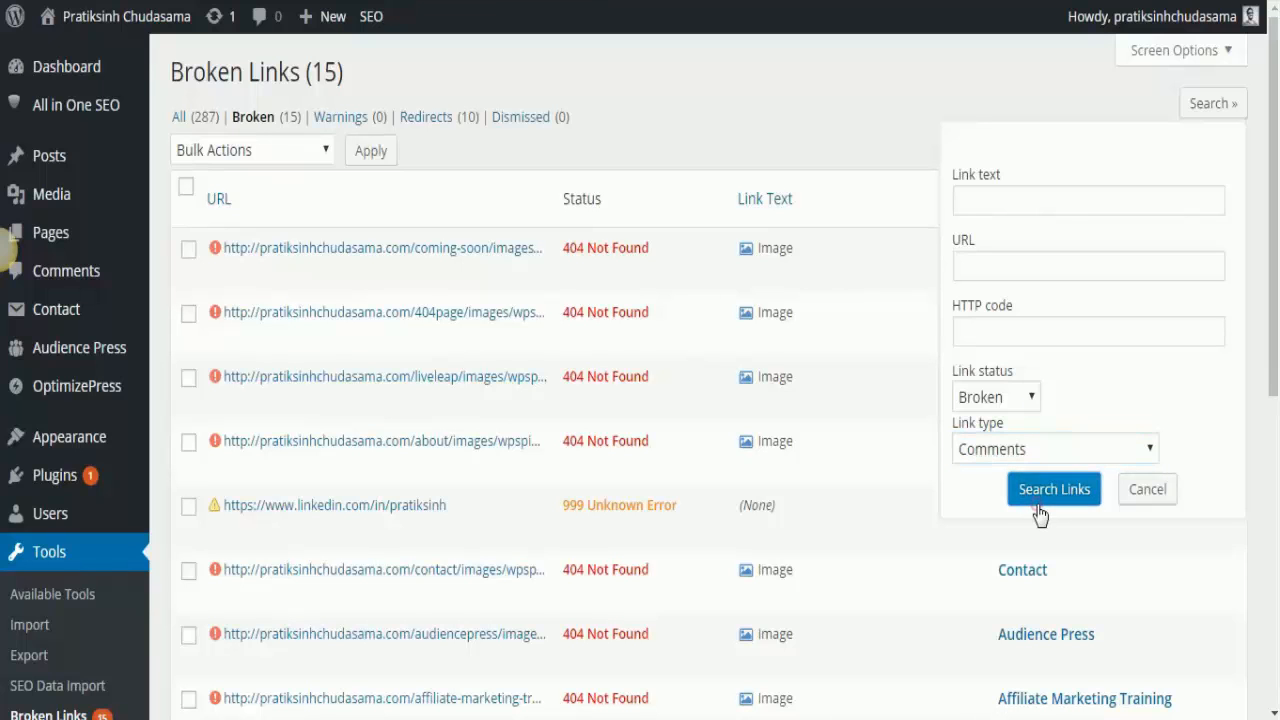
left_click(1053, 488)
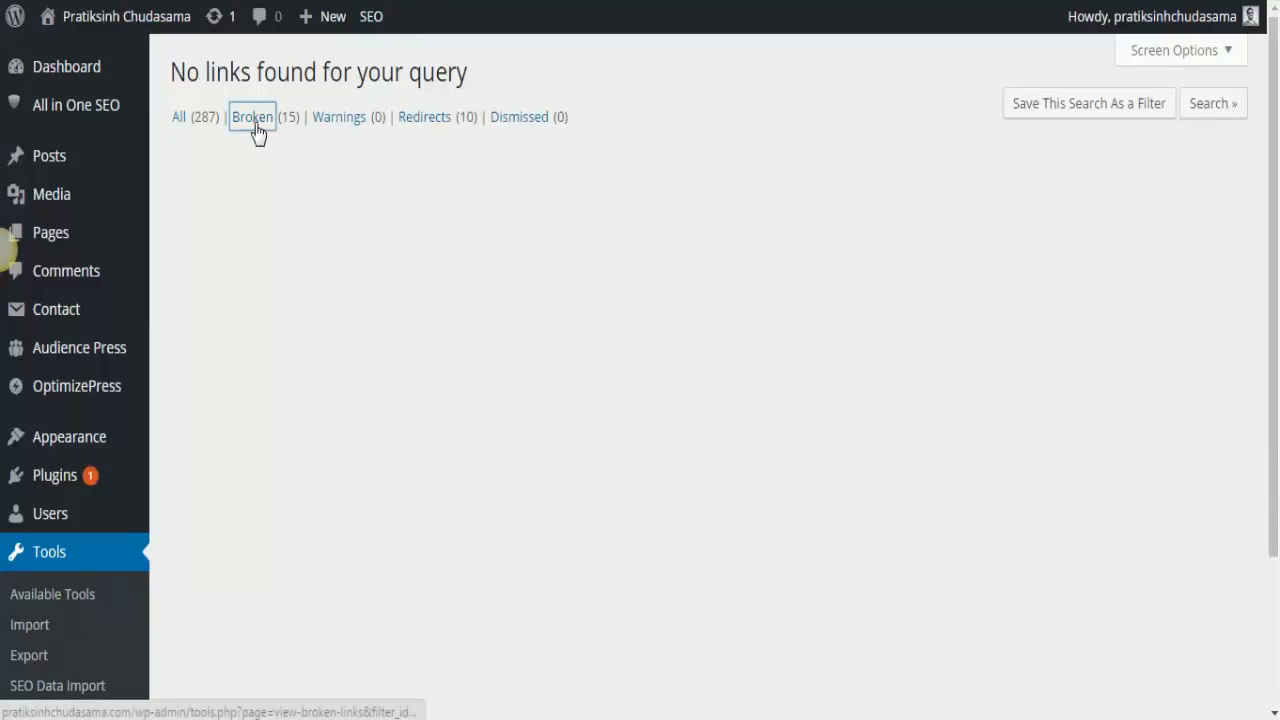
left_click(252, 116)
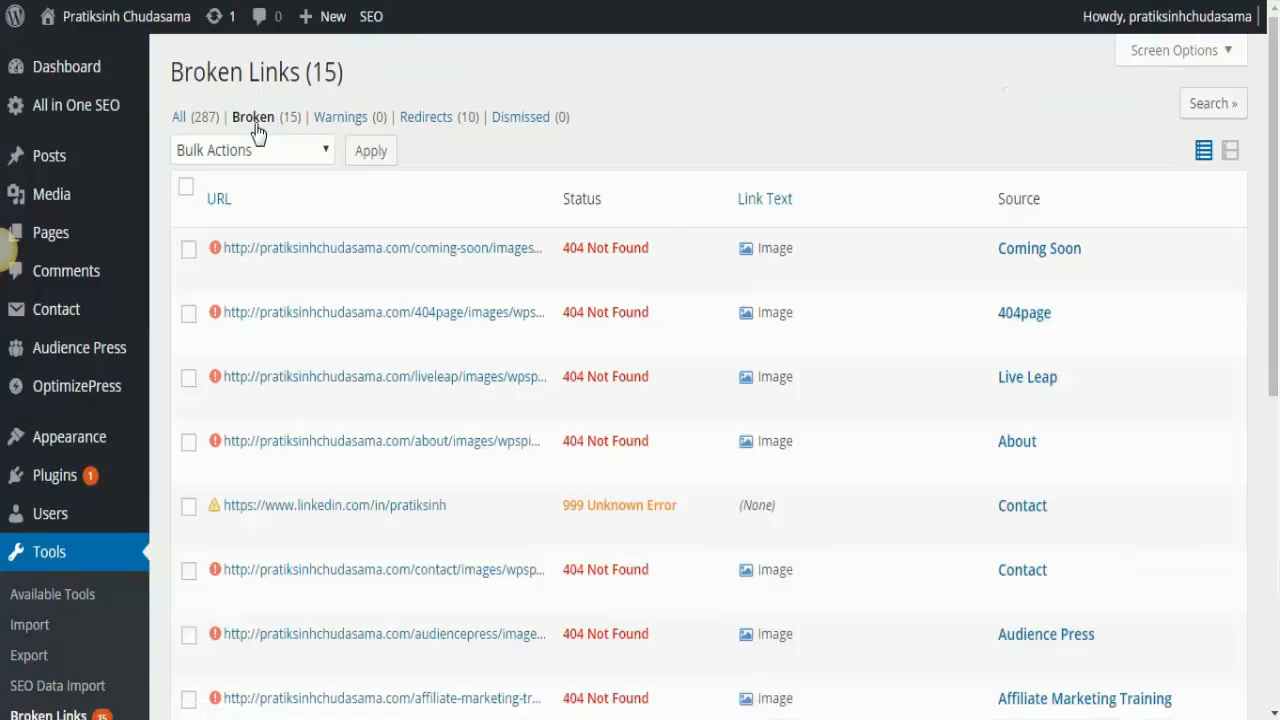
mouse_move(358, 443)
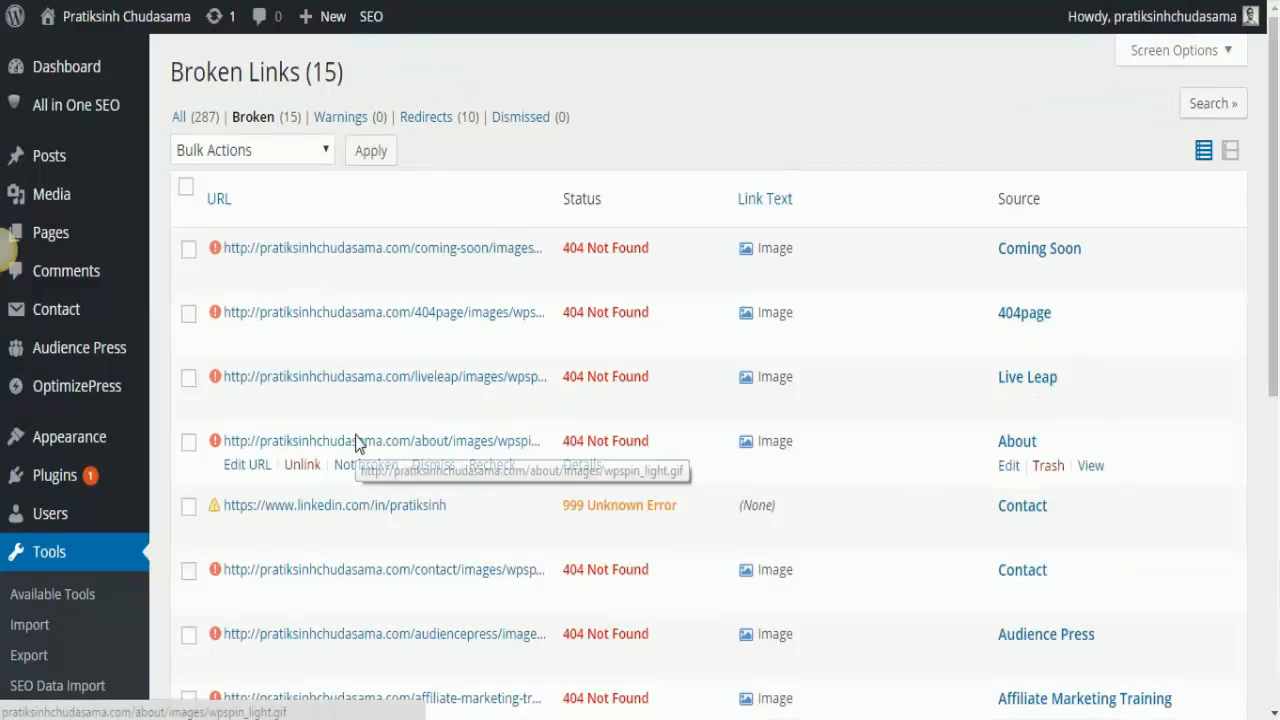
mouse_move(193, 204)
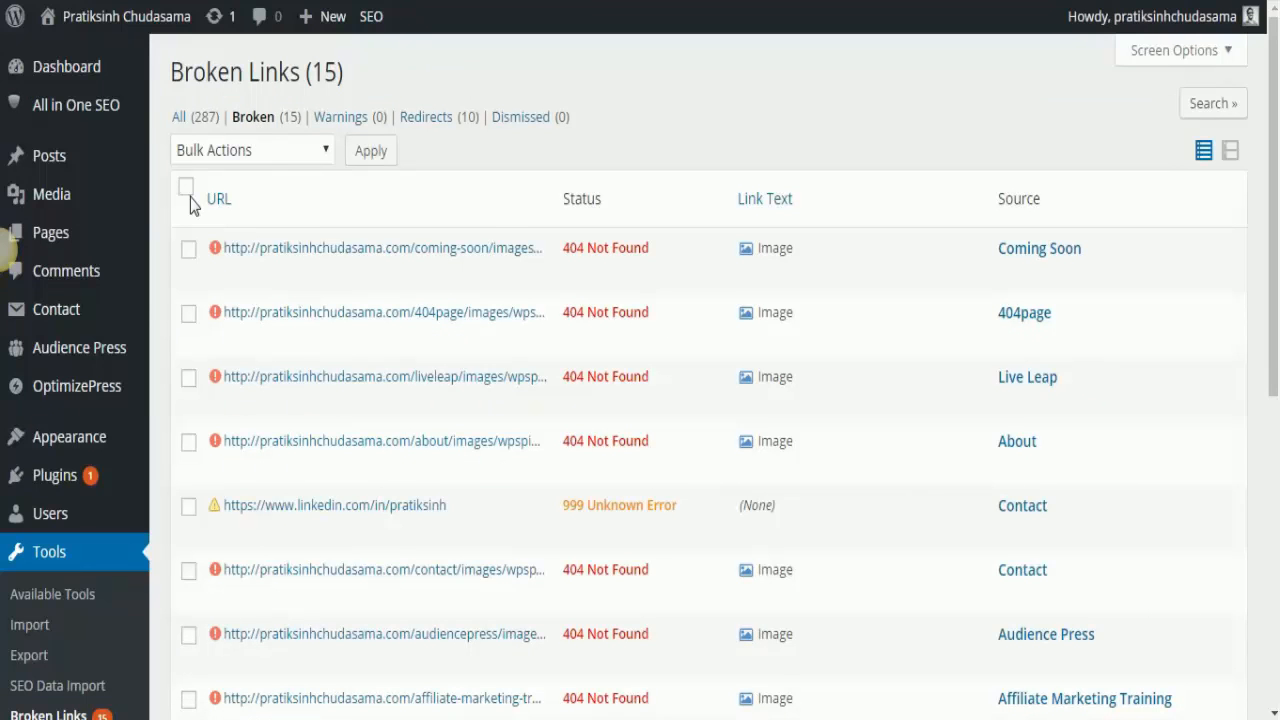
left_click(186, 189)
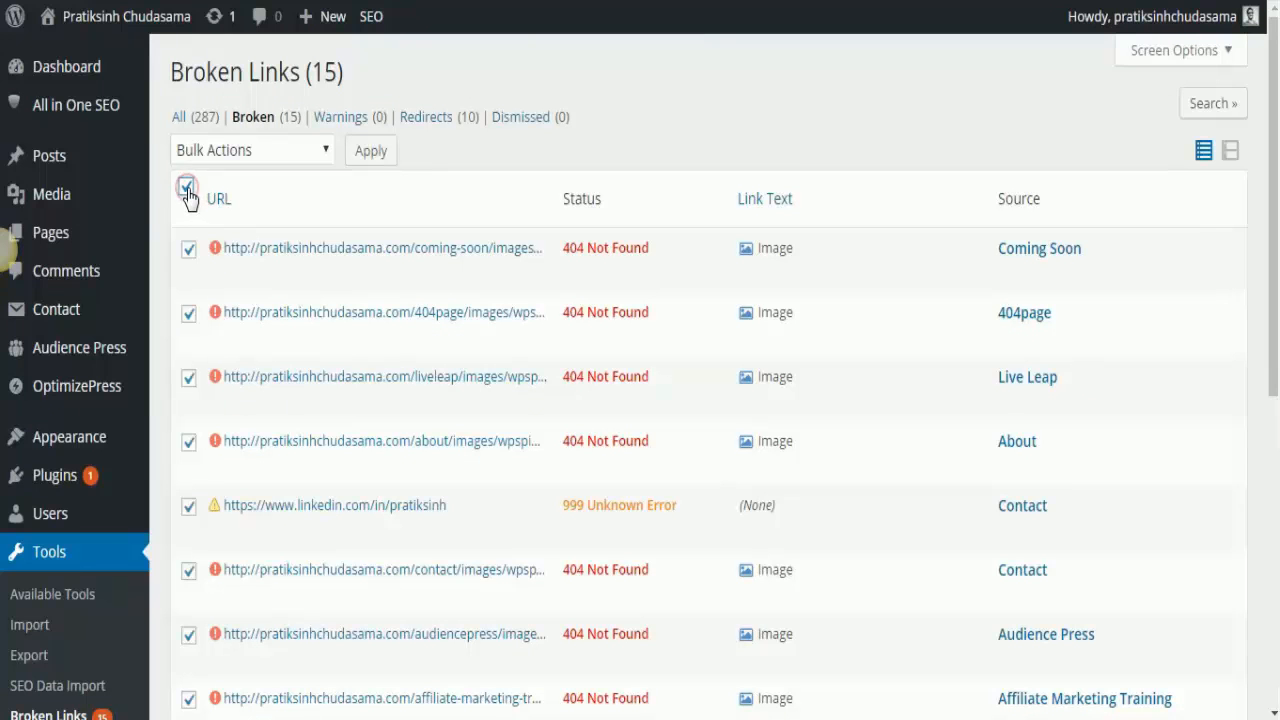
Choose Unlink from the Bulk Actions dropdown for the marked broken links
left_click(286, 149)
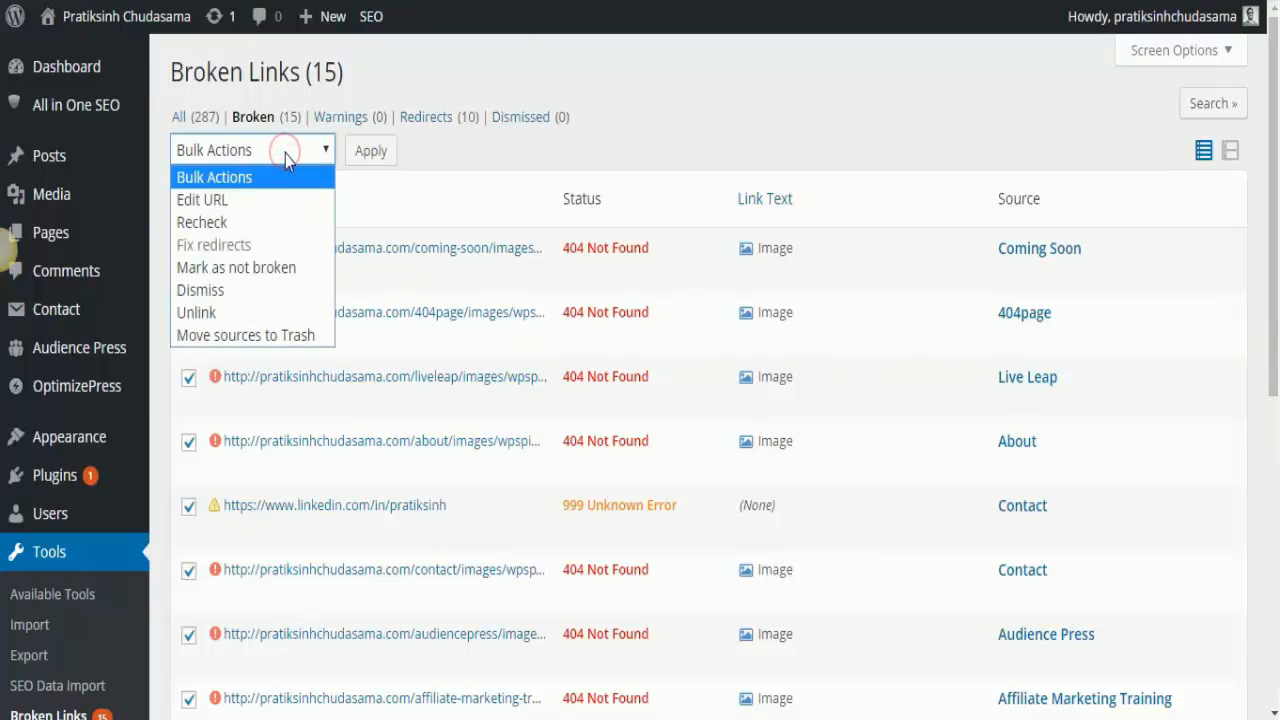
left_click(197, 312)
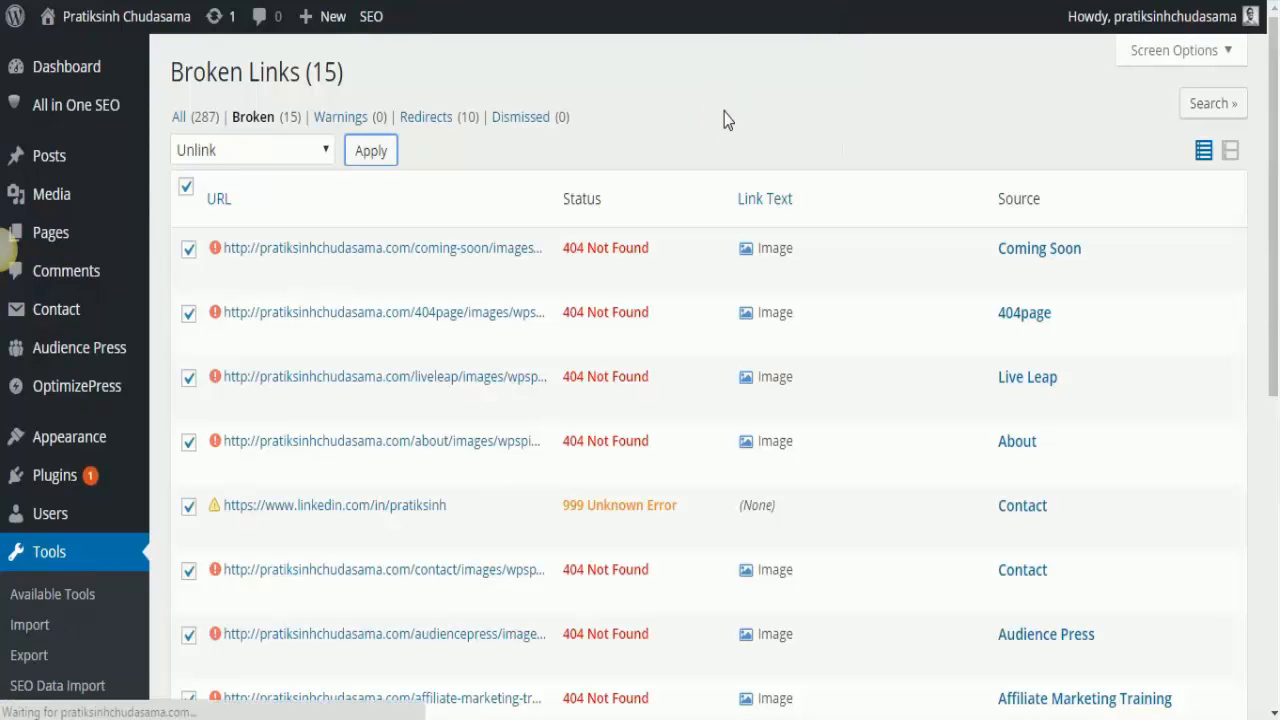
mouse_move(665, 124)
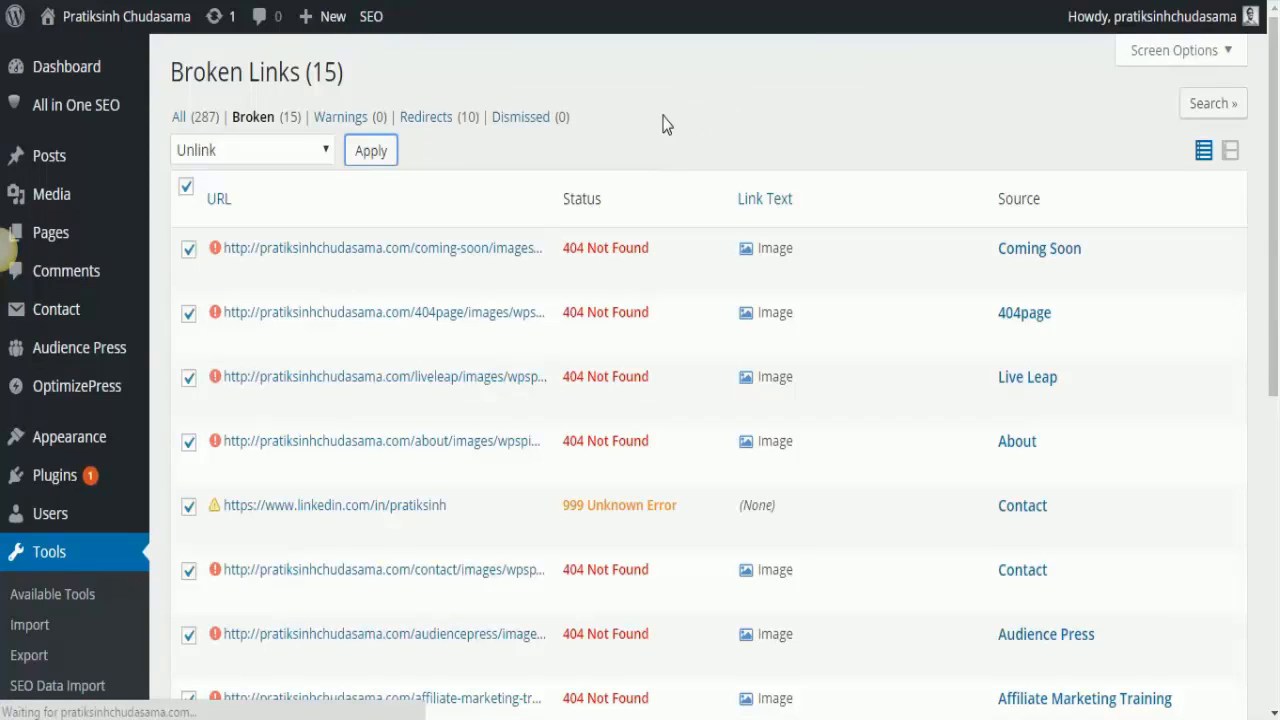
mouse_move(650, 140)
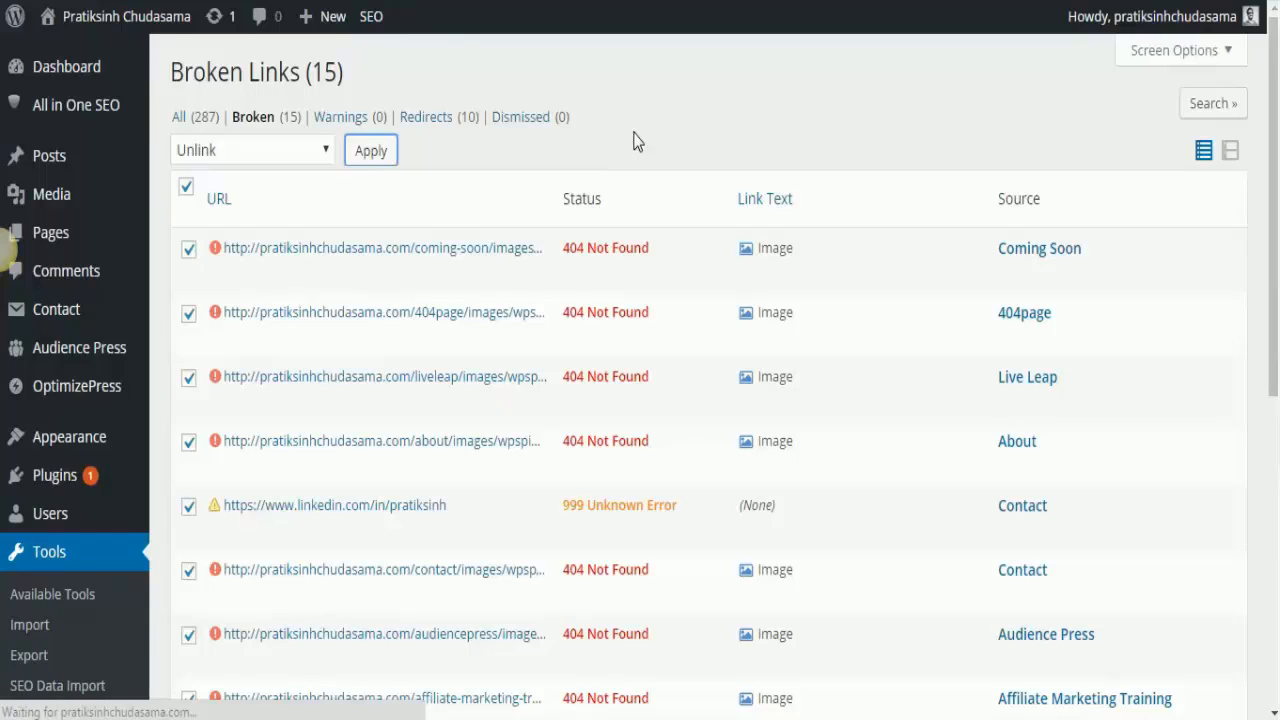
mouse_move(638, 120)
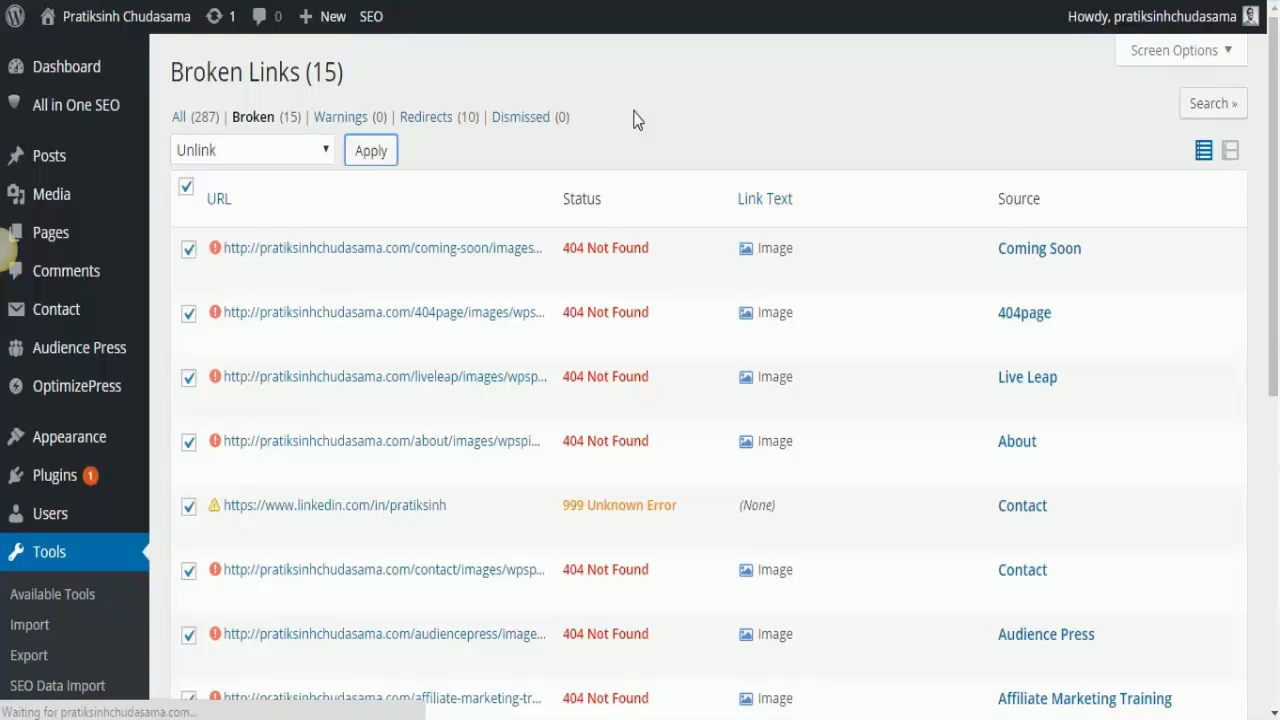
mouse_move(687, 140)
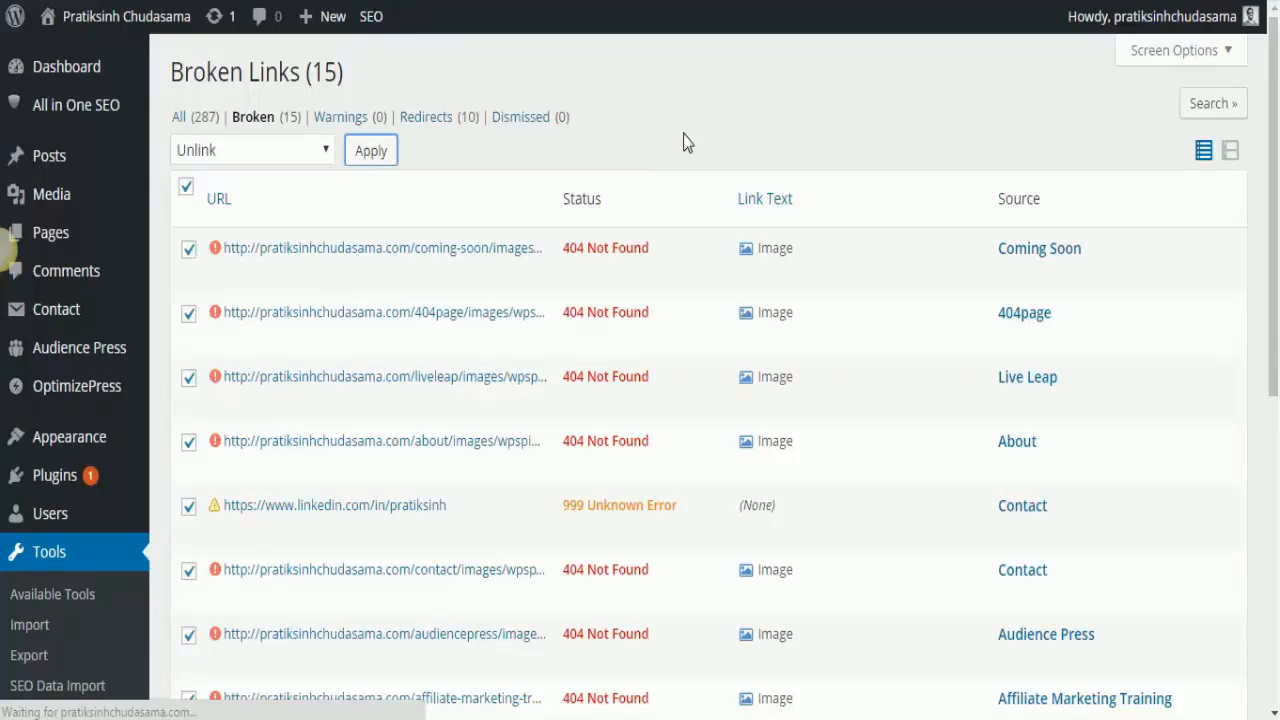
Apply the bulk Unlink, removing all 15 broken links
left_click(370, 150)
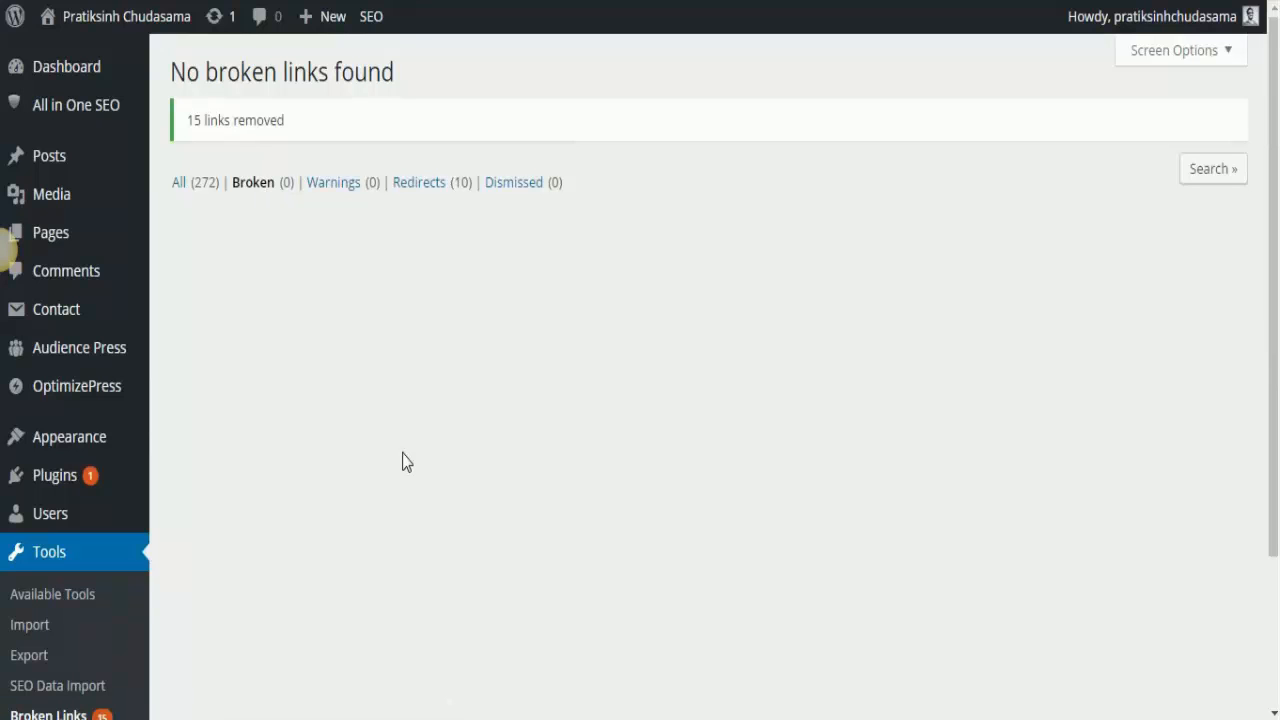
mouse_move(611, 277)
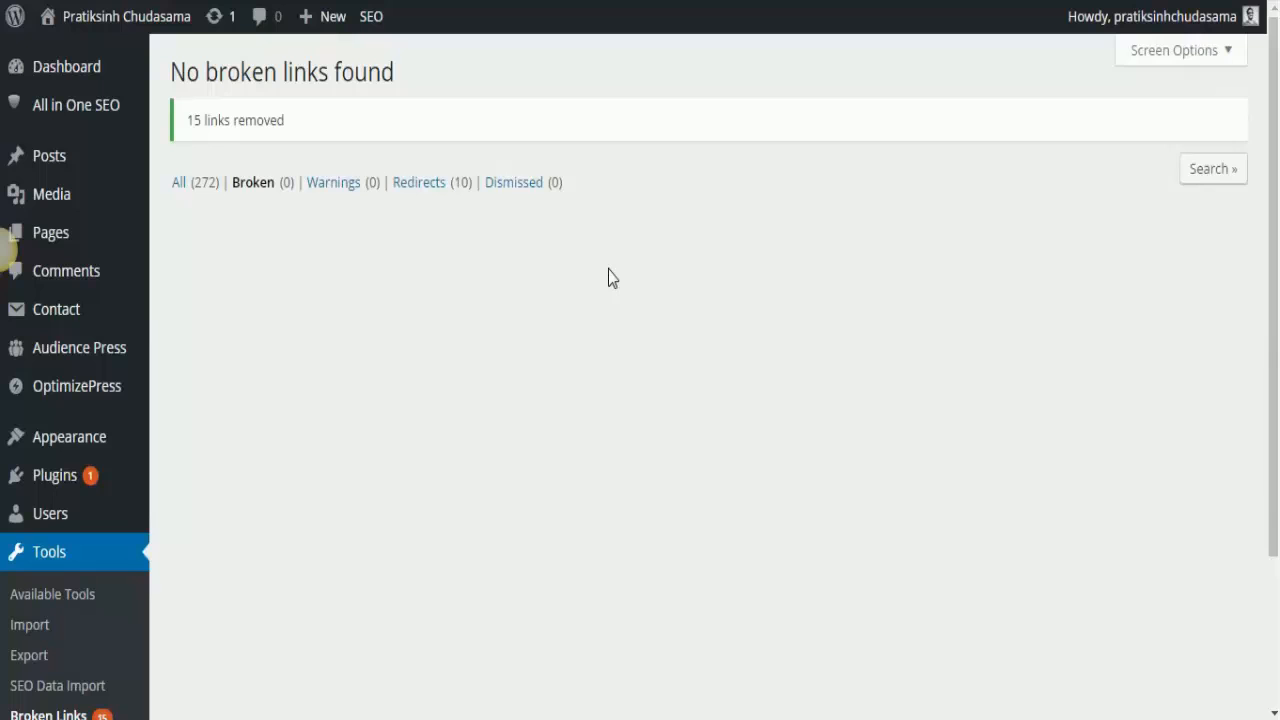
mouse_move(1212, 705)
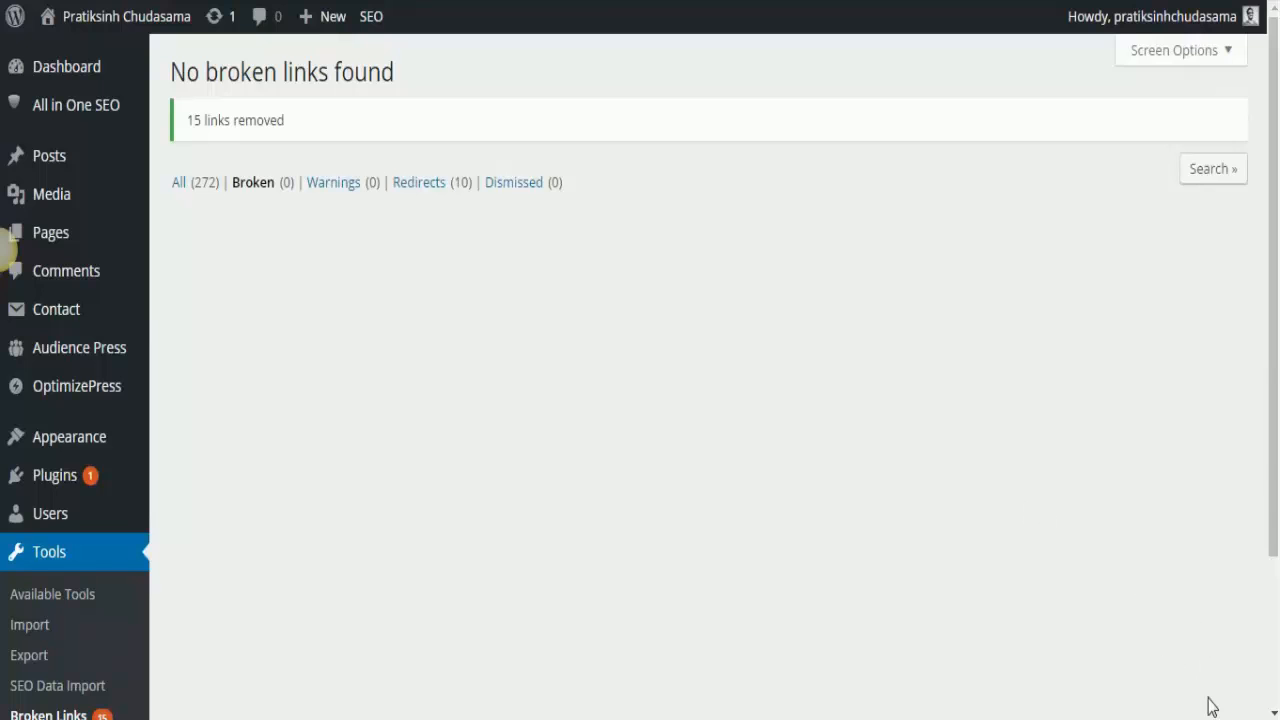
mouse_move(689, 343)
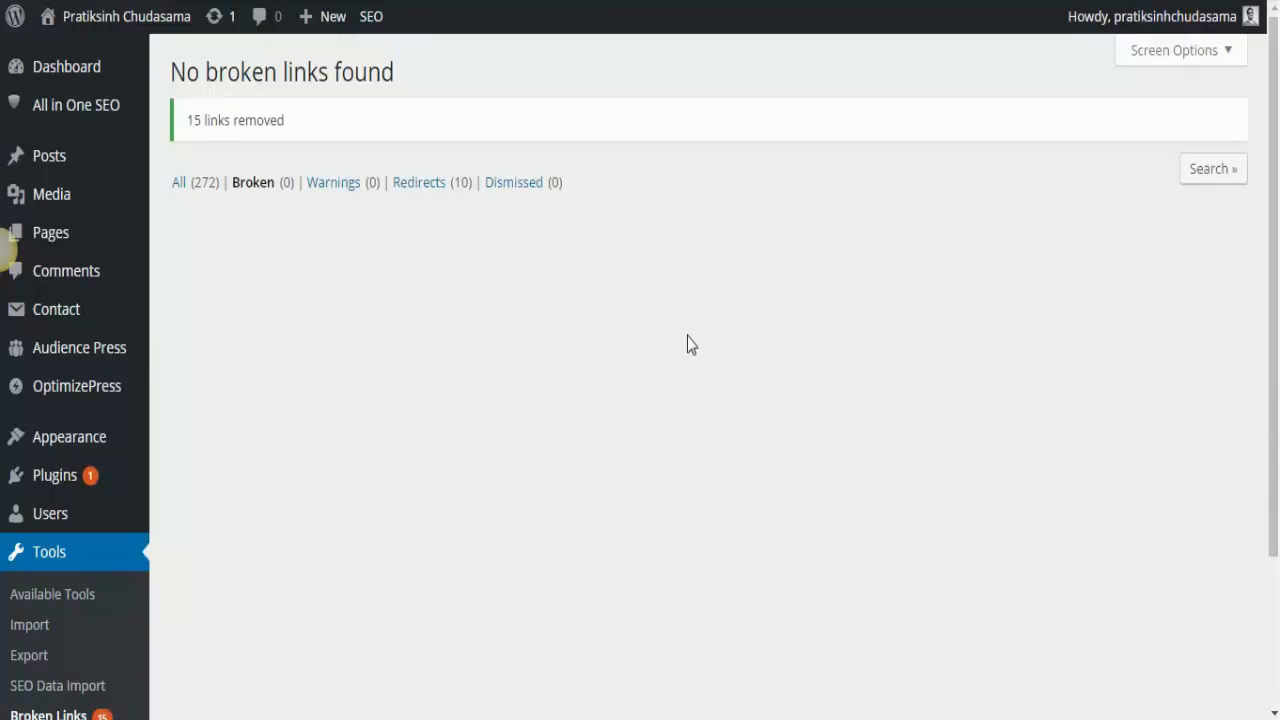
mouse_move(540, 355)
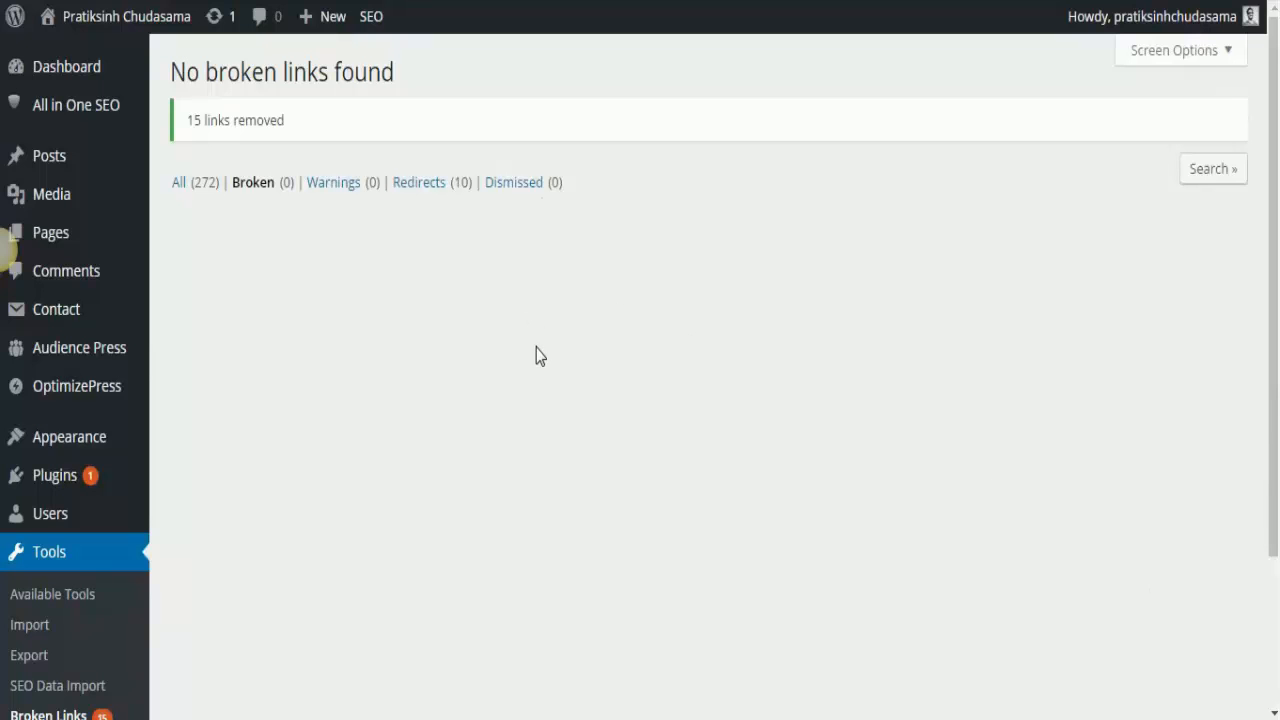
mouse_move(801, 345)
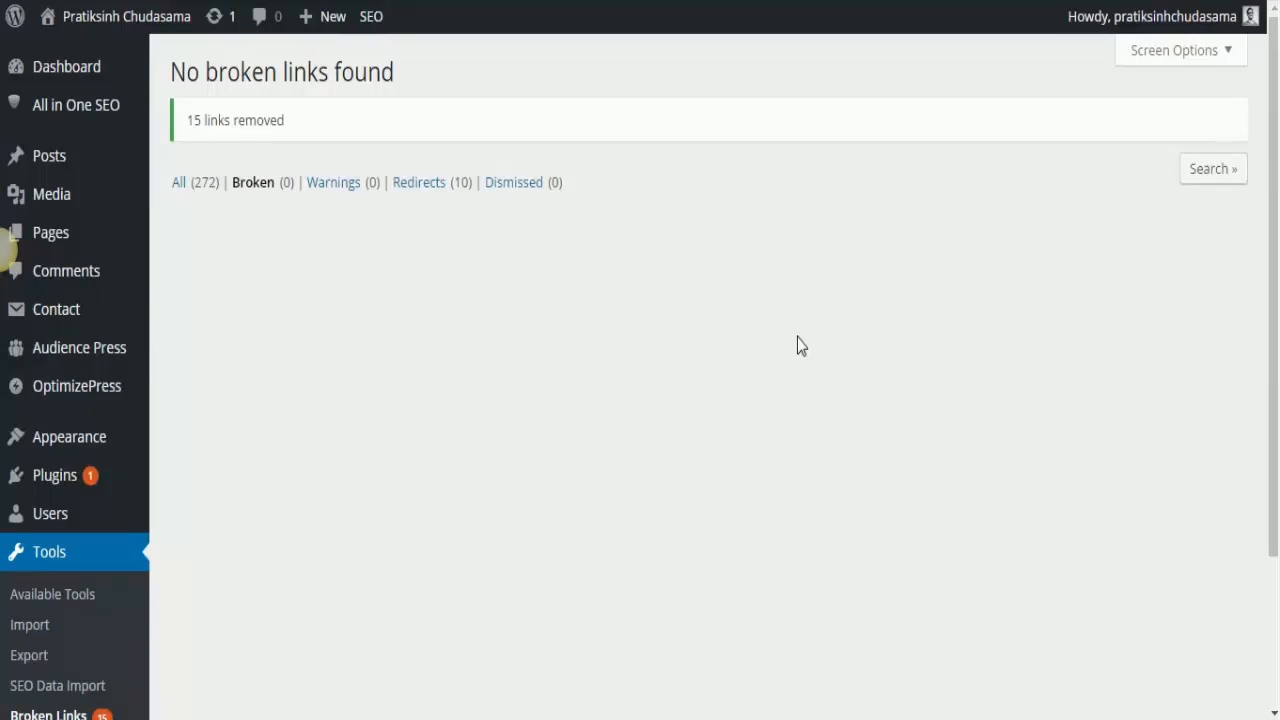